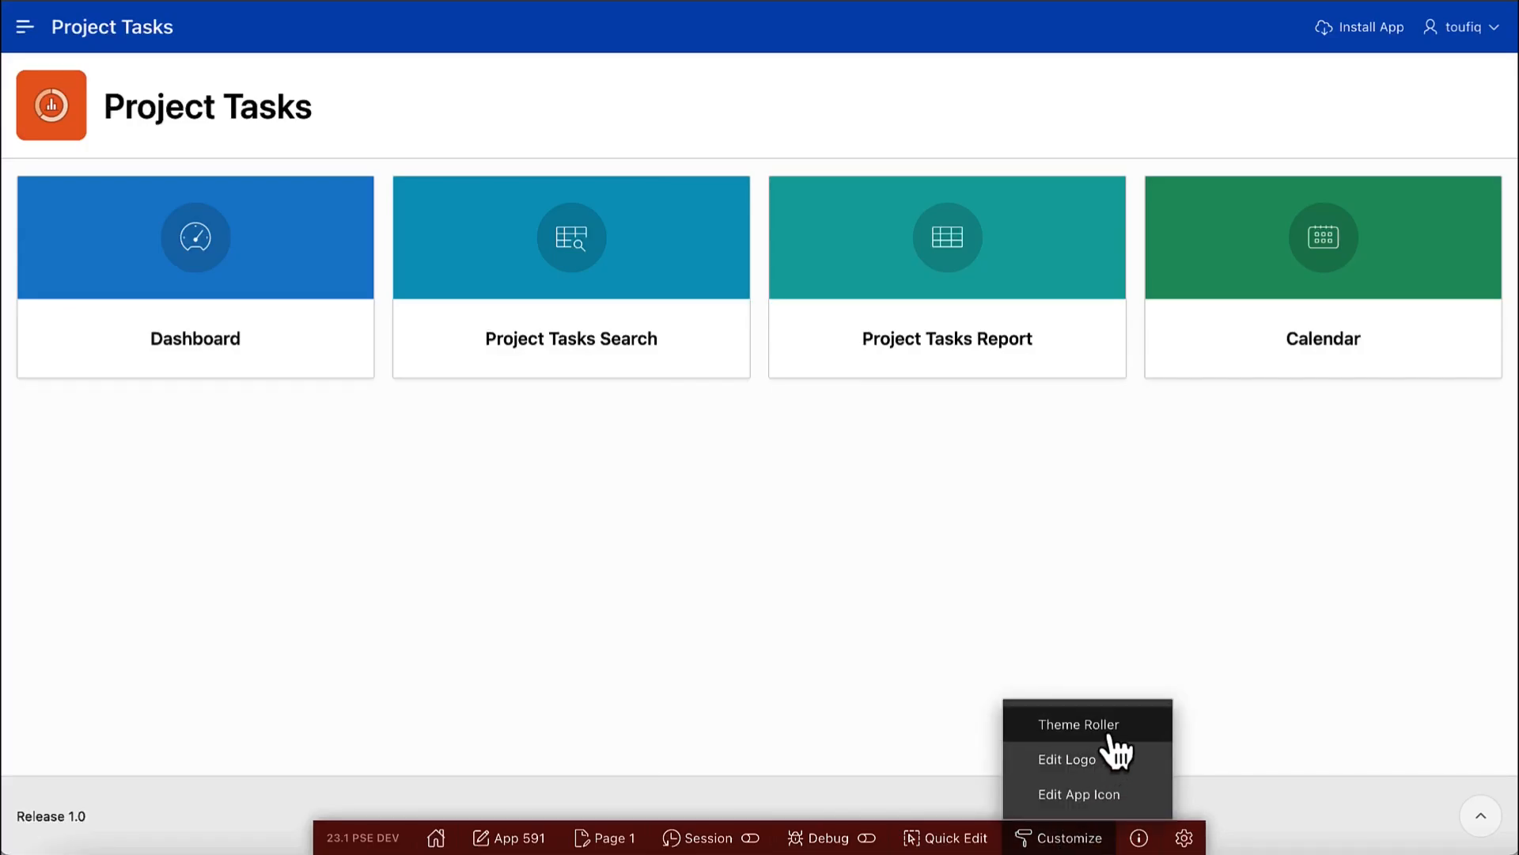
Step: Open Theme Roller on the Project Tasks app and view its overflow menu of style actions
{"action": "left_click", "coordinate": [1079, 725]}
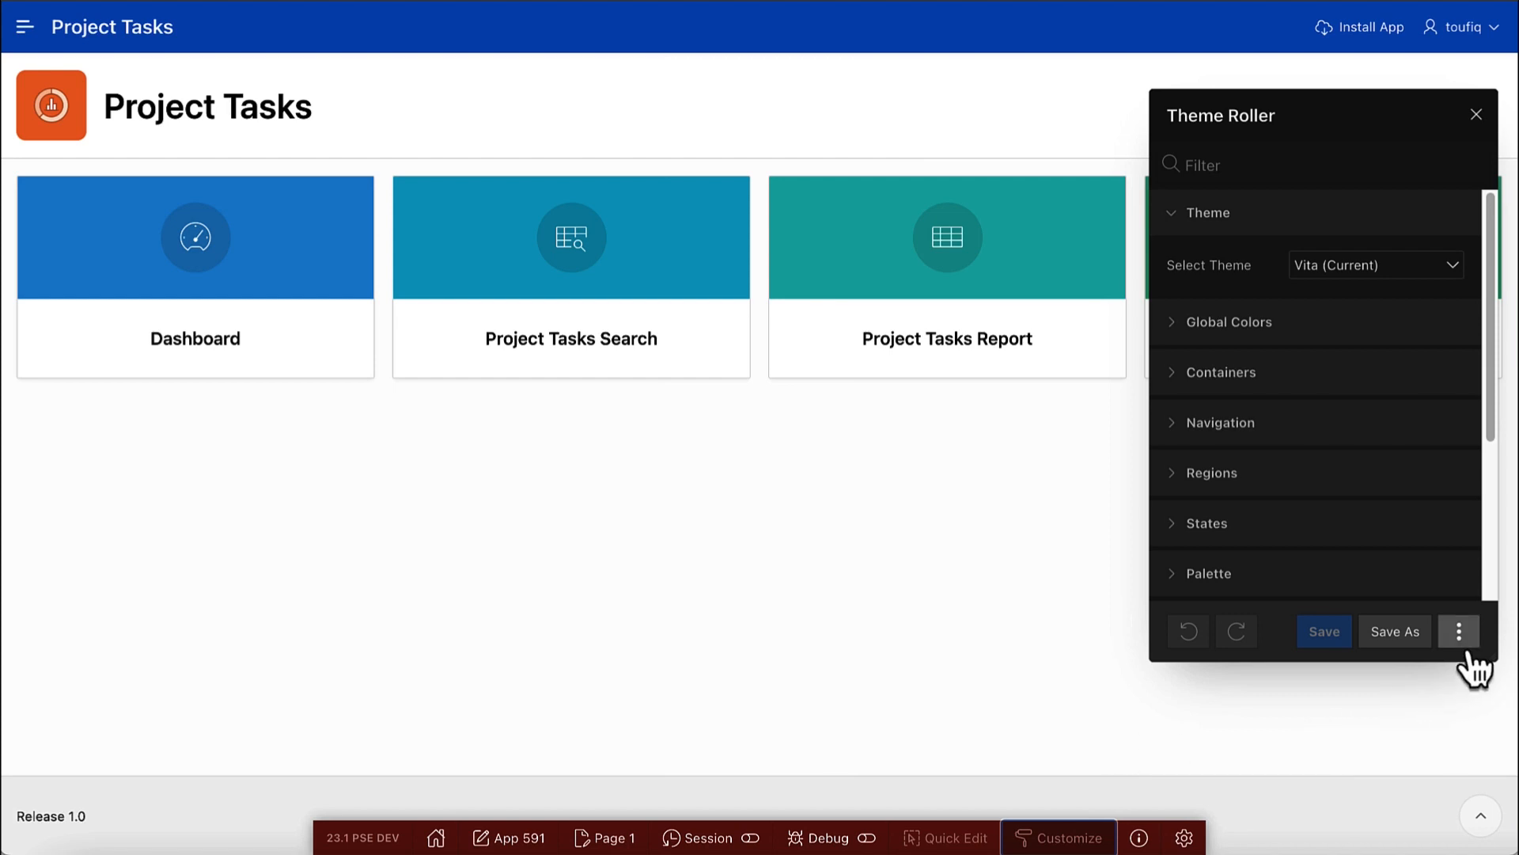
{"action": "left_click", "coordinate": [1459, 631]}
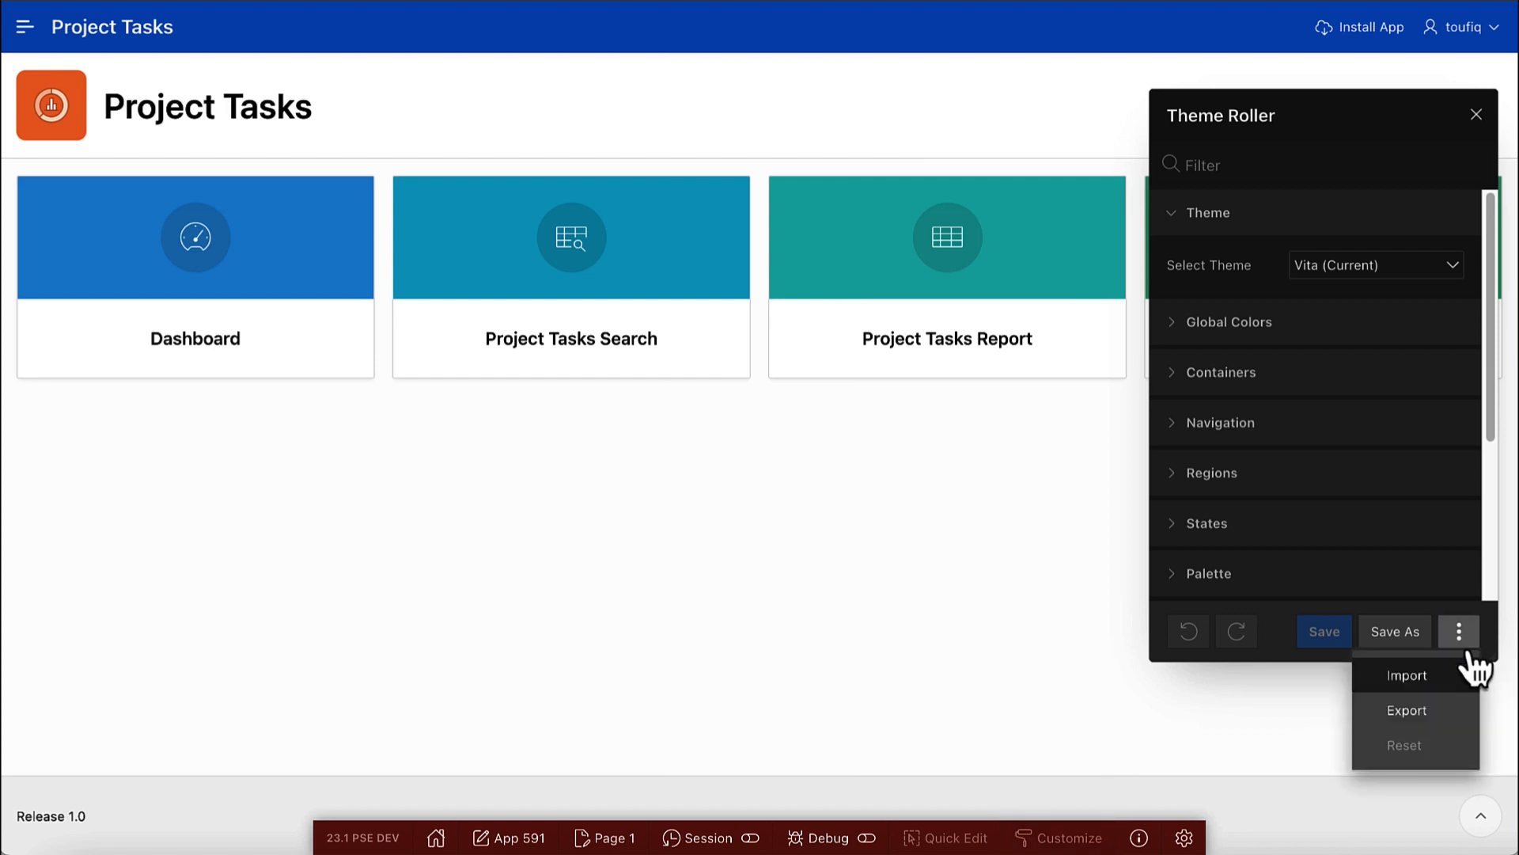
{"action": "mouse_move", "coordinate": [1497, 687]}
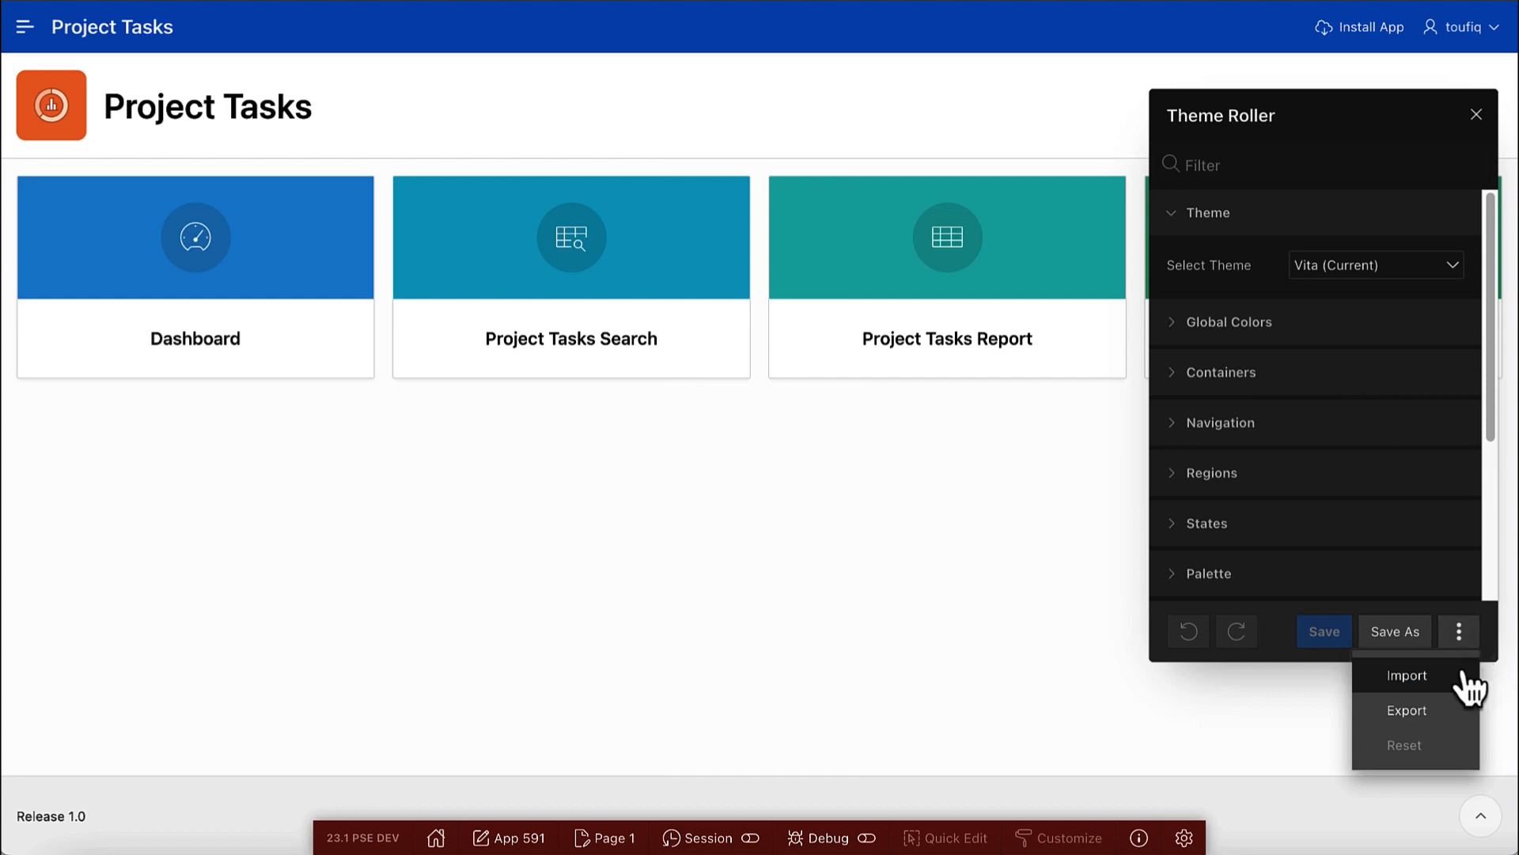
{"action": "mouse_move", "coordinate": [1497, 690]}
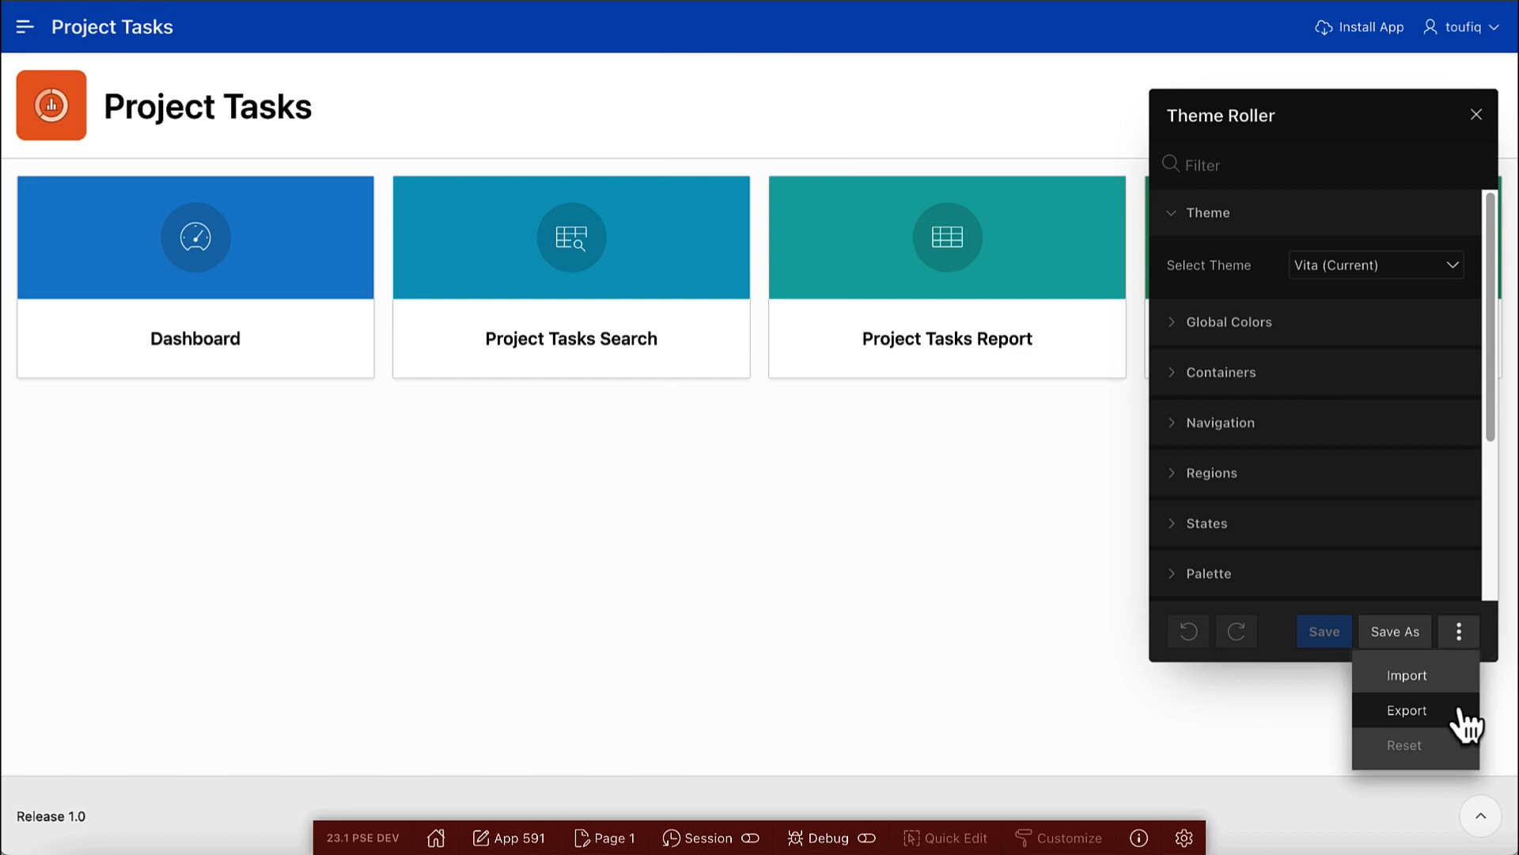
{"action": "mouse_move", "coordinate": [1471, 720]}
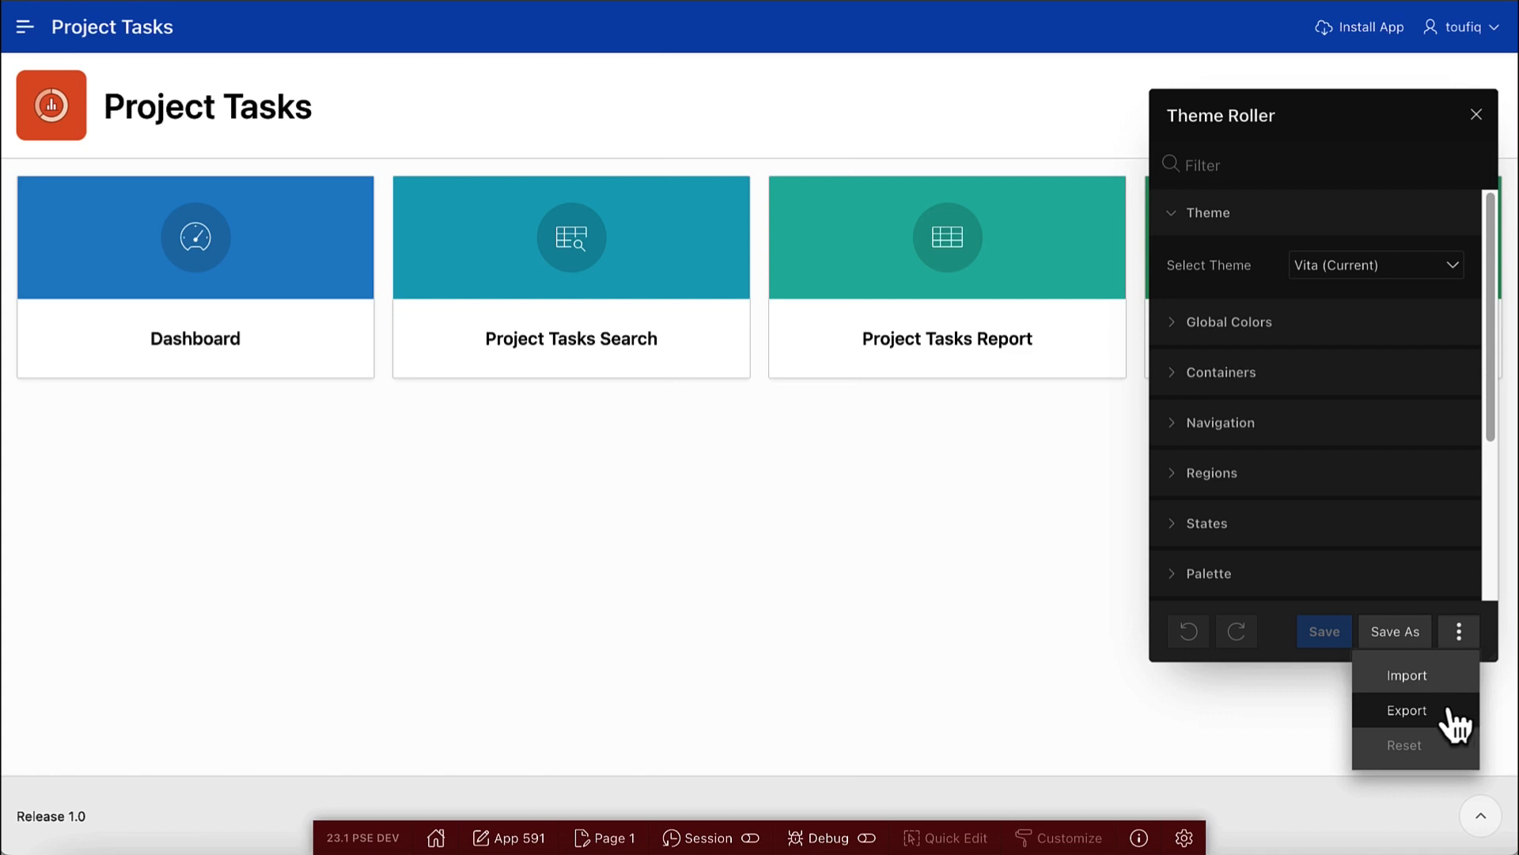
{"action": "mouse_move", "coordinate": [1269, 724]}
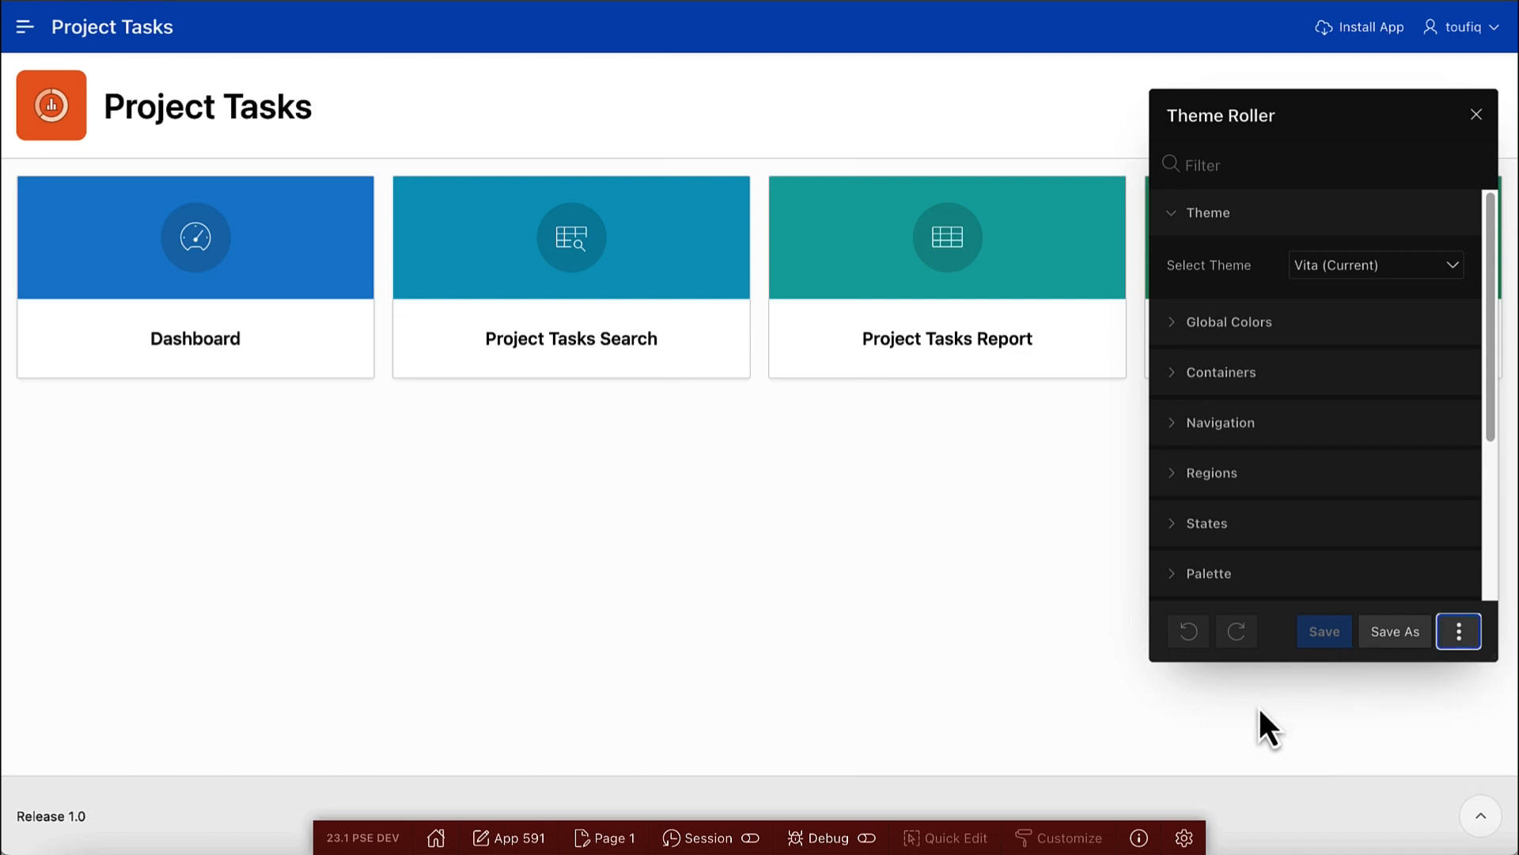
Step: Set Primary Accent to teal and Container Border Radius to 28px
{"action": "left_click", "coordinate": [1230, 322]}
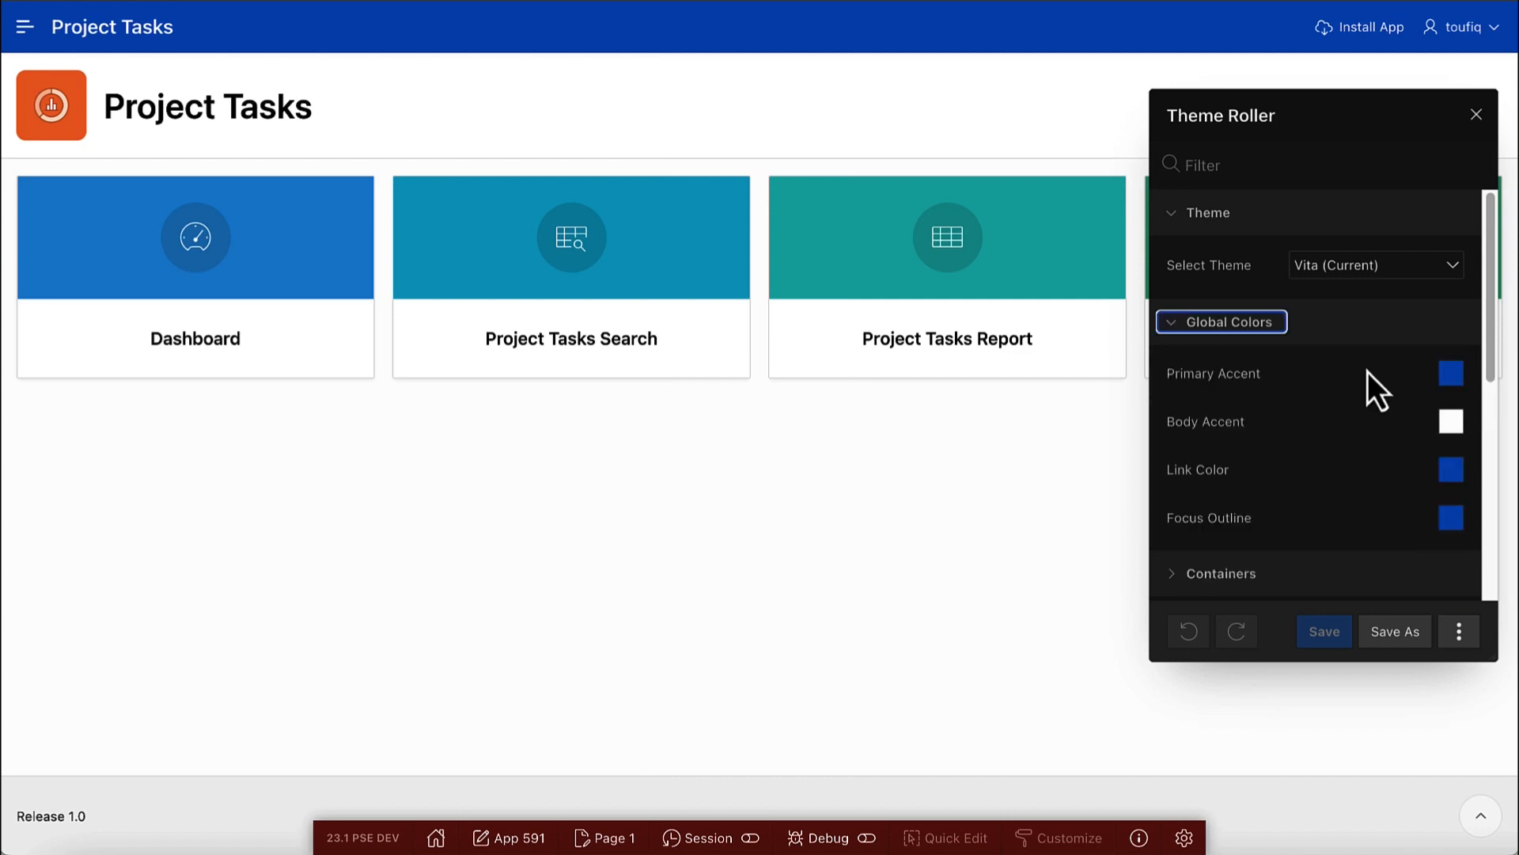
{"action": "left_click", "coordinate": [1451, 372]}
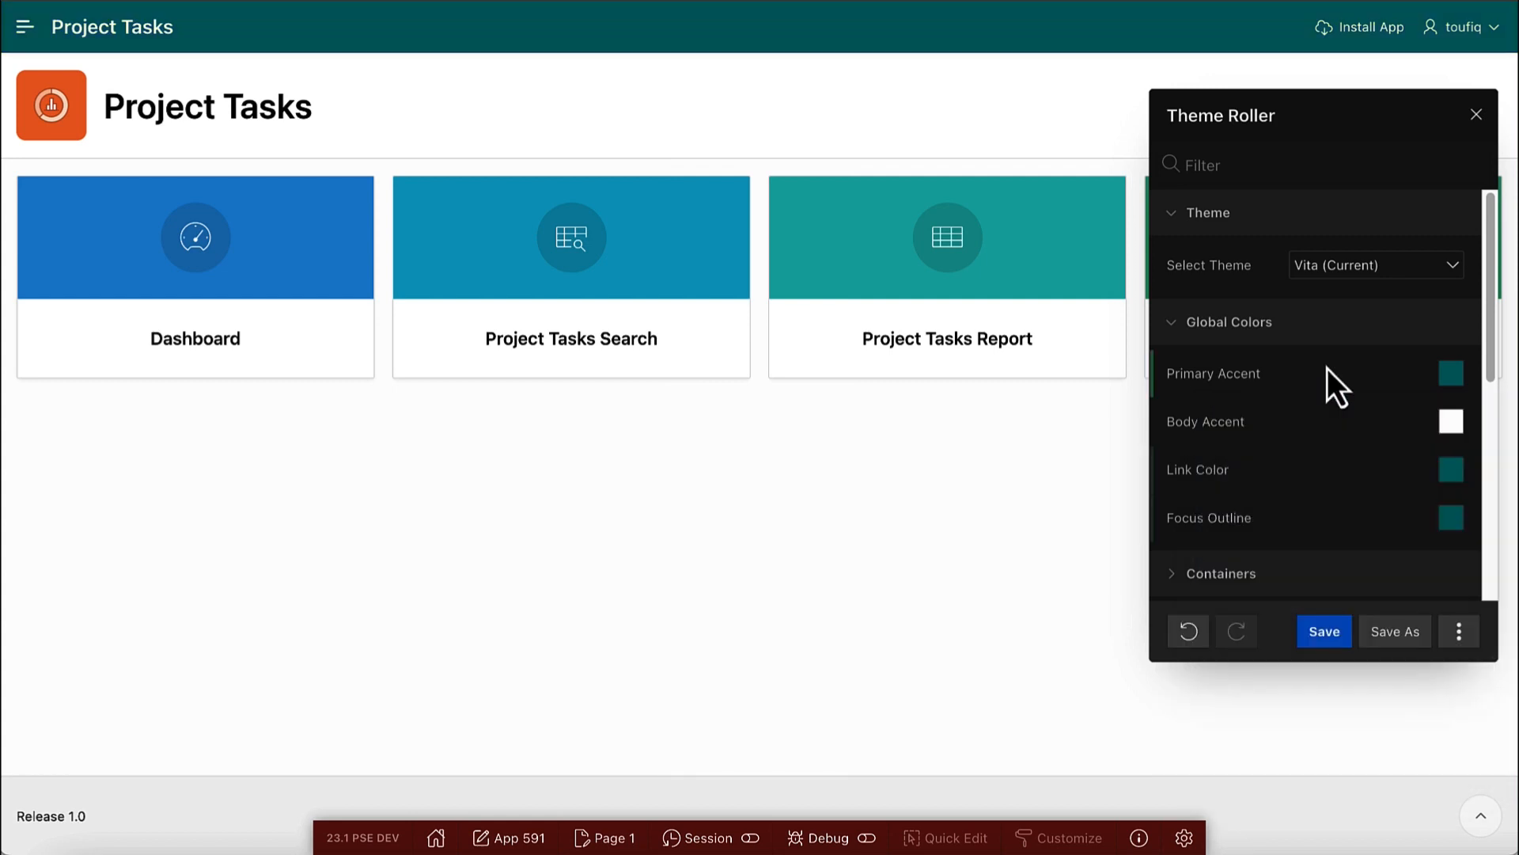
{"action": "left_click", "coordinate": [1212, 573]}
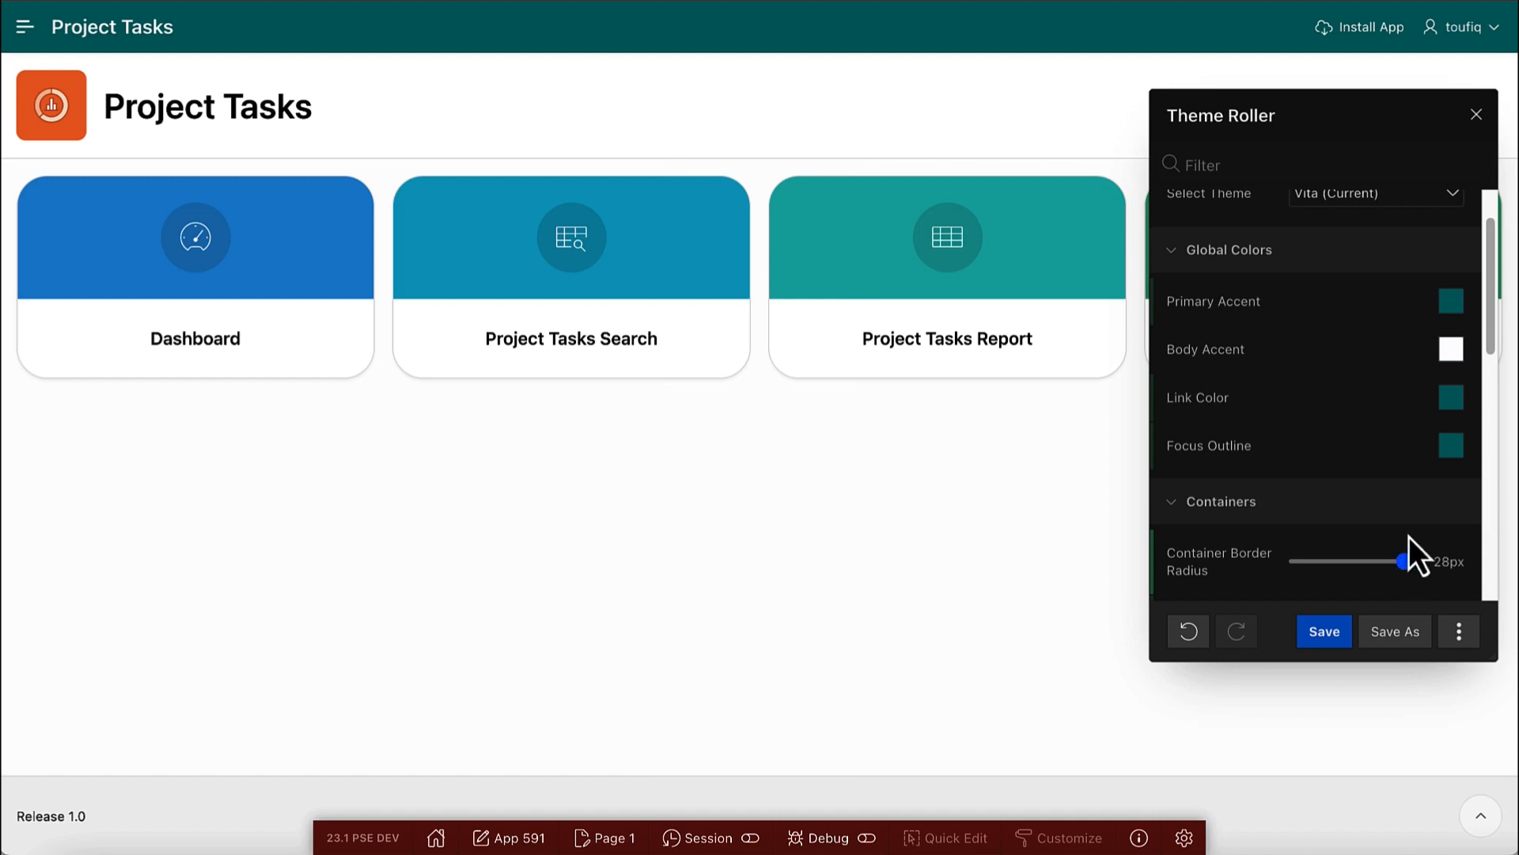
{"action": "mouse_move", "coordinate": [892, 305]}
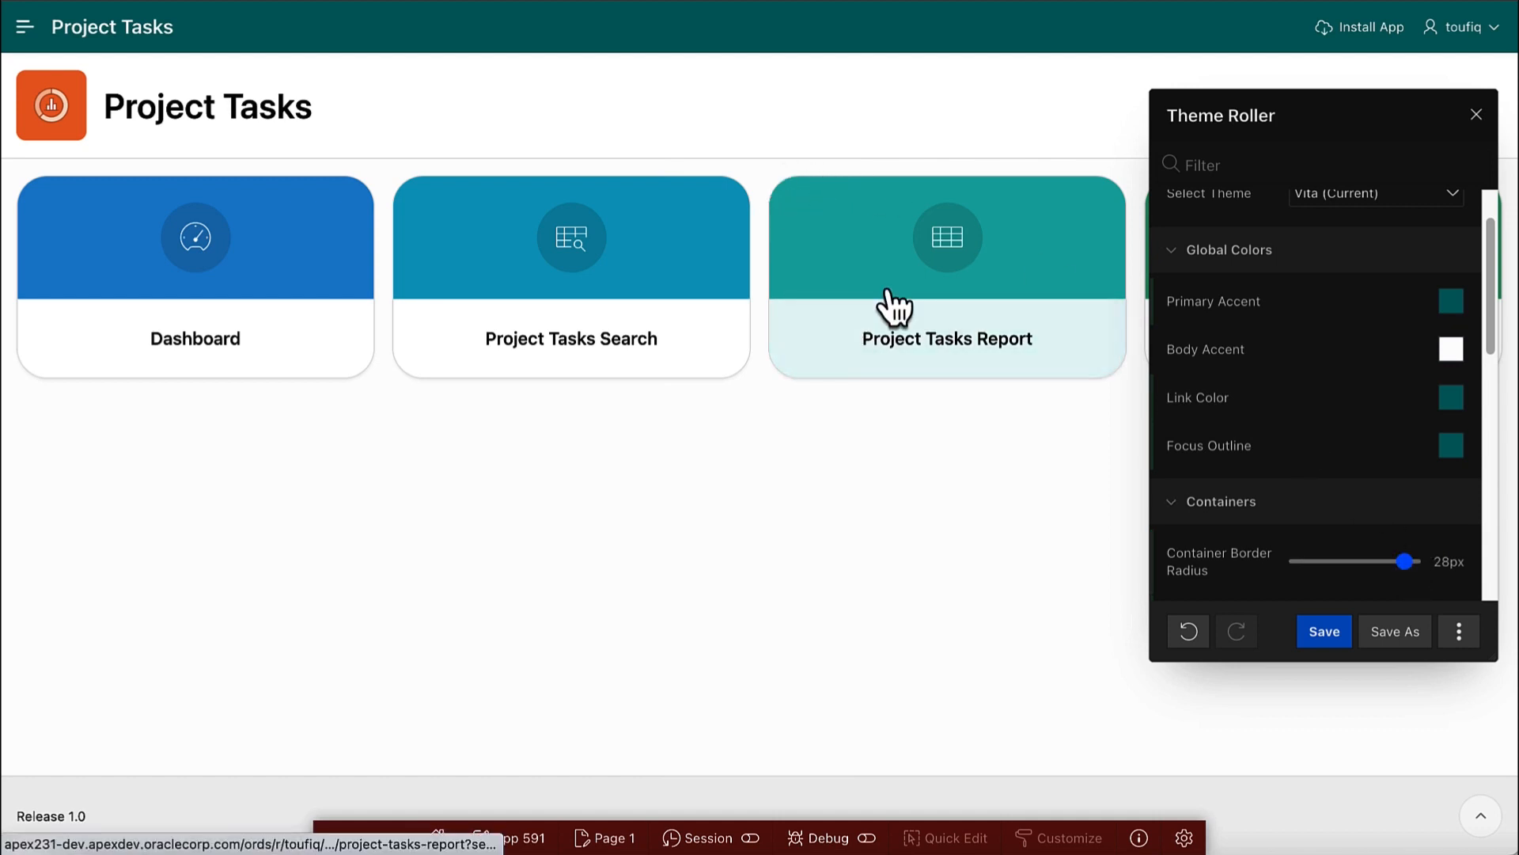
Step: Use Save As to store the current look under the name 'My Custom Style'
{"action": "left_click", "coordinate": [1393, 631]}
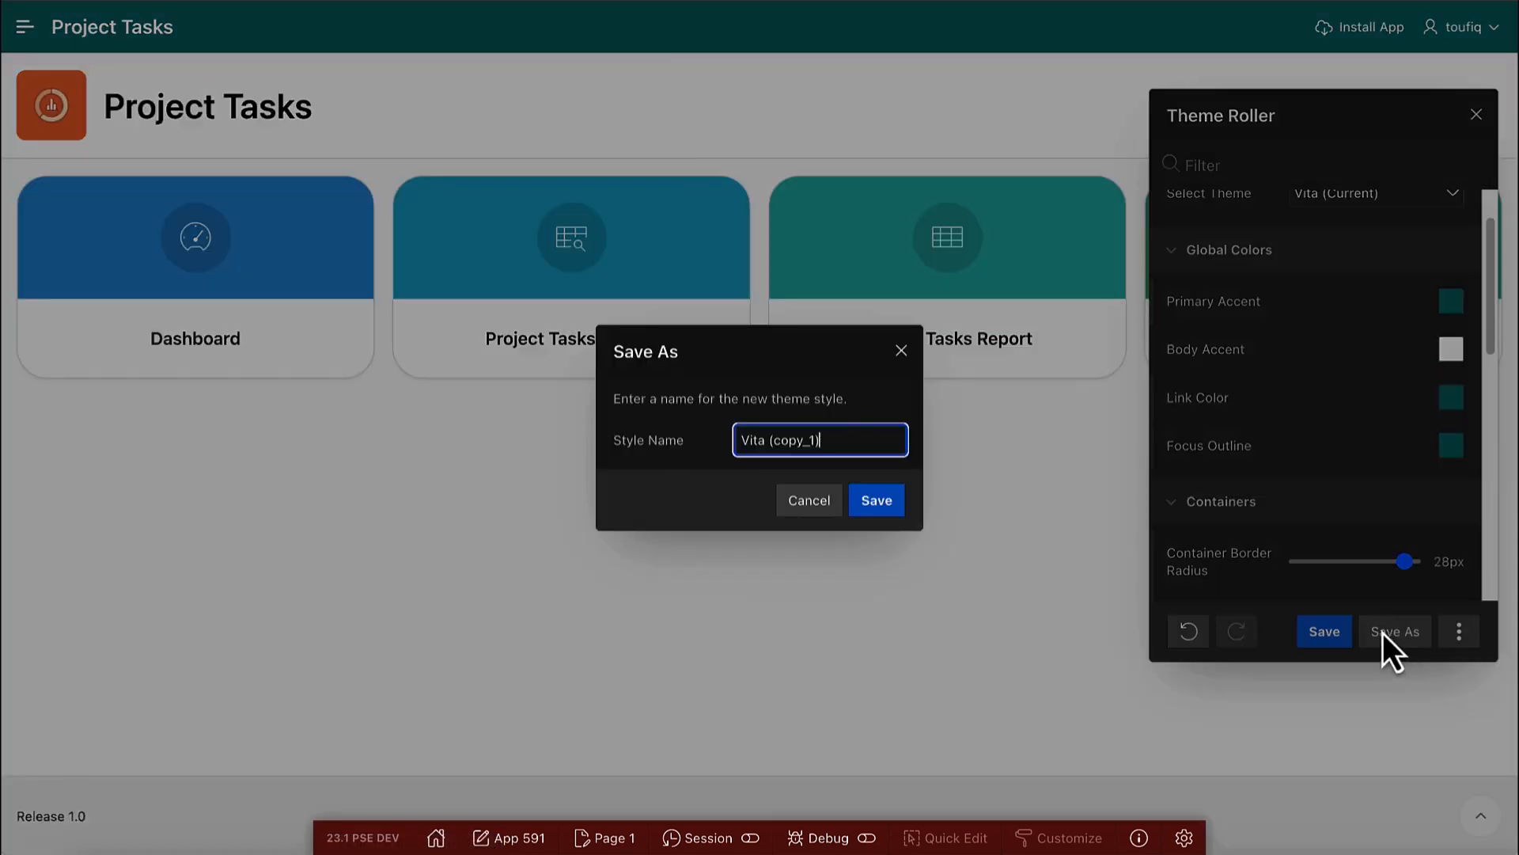
{"action": "triple_click", "coordinate": [819, 440]}
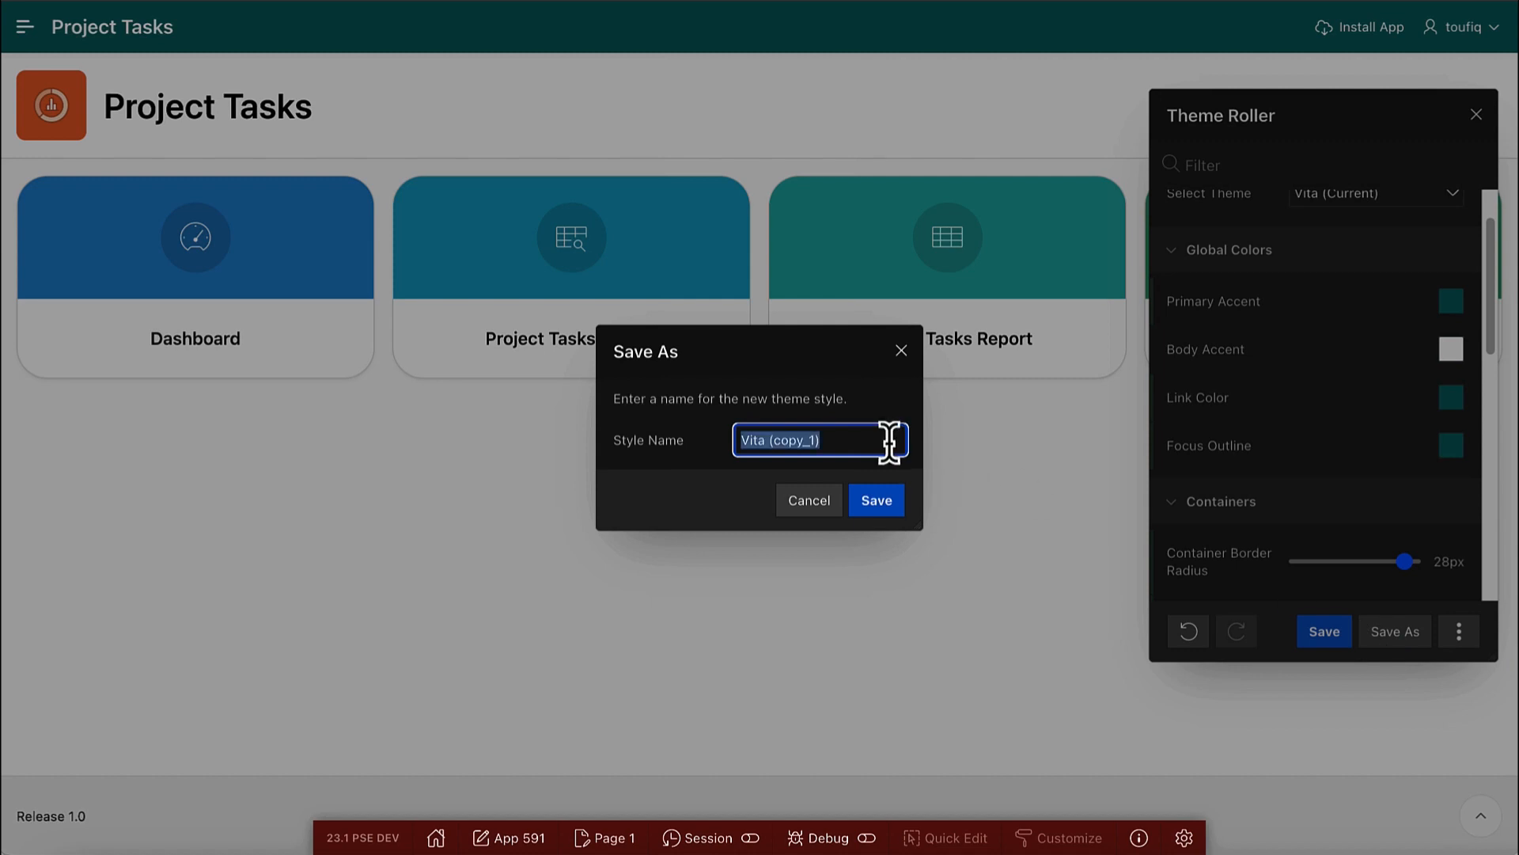
{"action": "type", "text": "My Custom Style"}
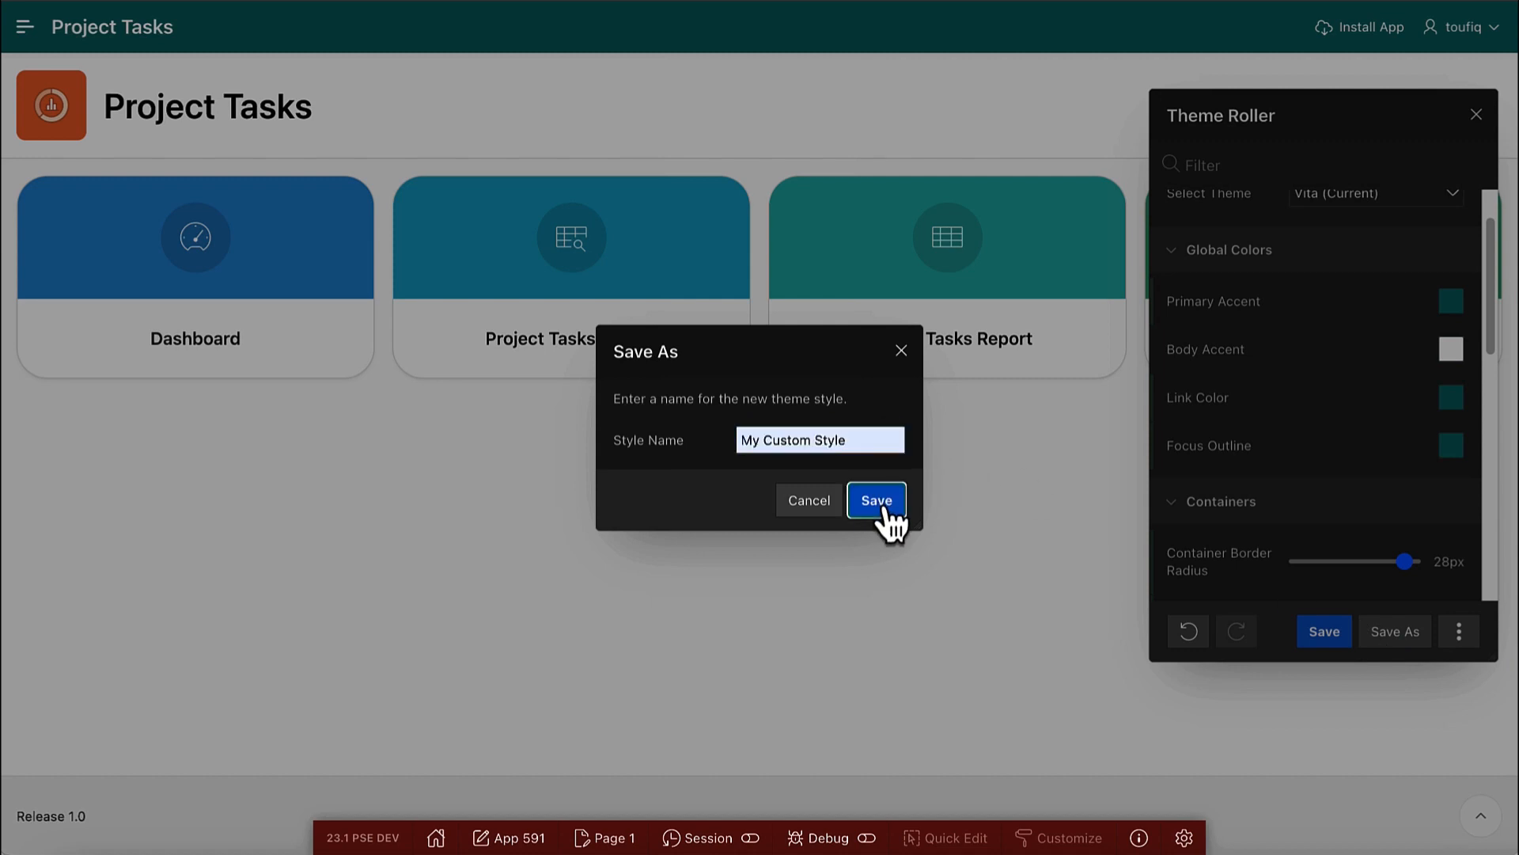
{"action": "left_click", "coordinate": [875, 500]}
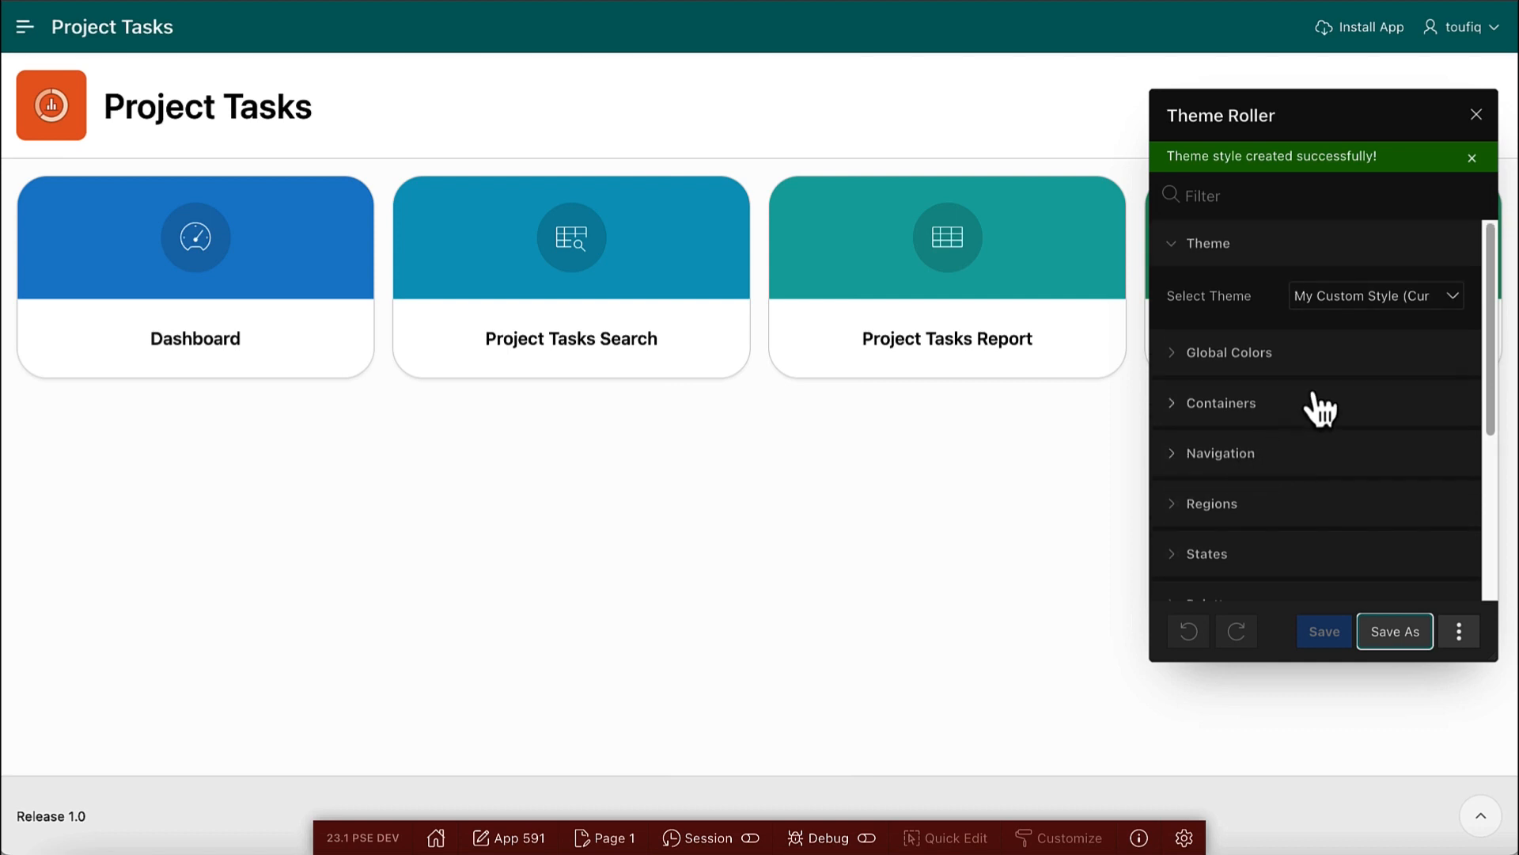
Step: Export My Custom Style from the Theme Roller overflow menu as a JSON download
{"action": "left_click", "coordinate": [1459, 631]}
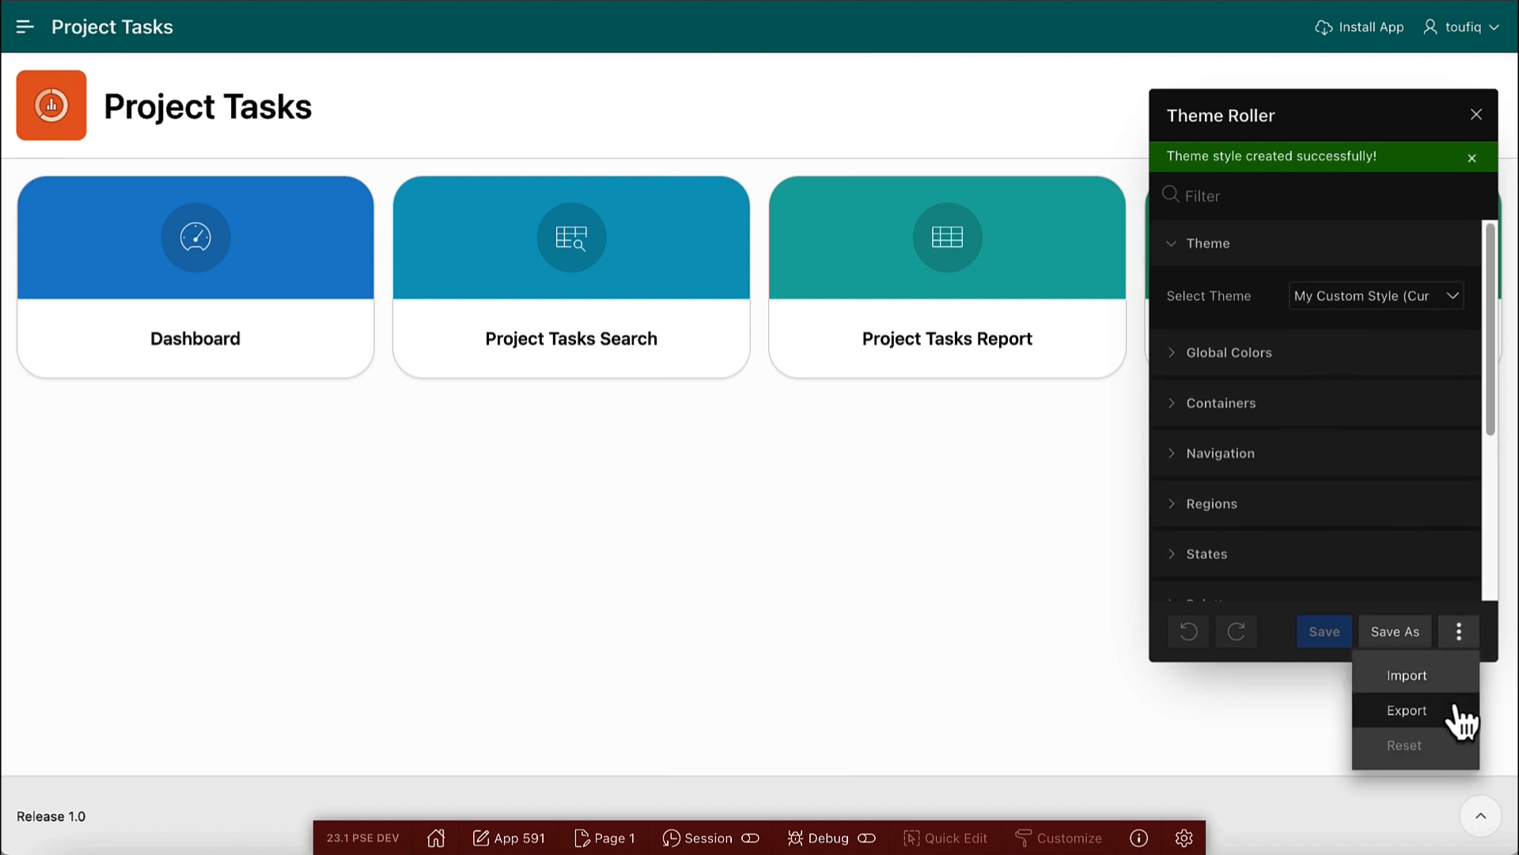
{"action": "left_click", "coordinate": [1407, 711]}
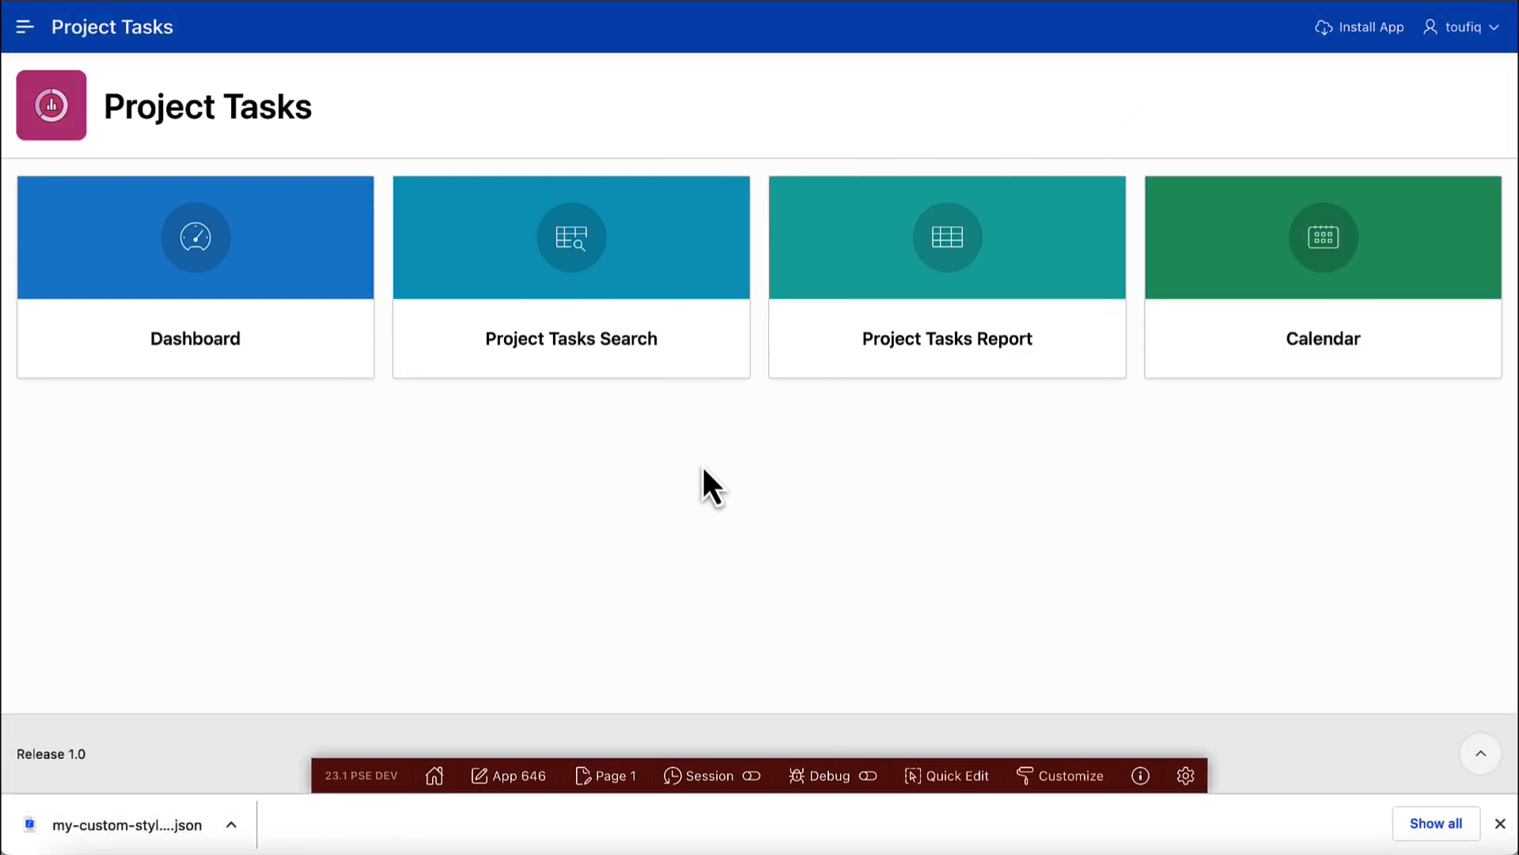
{"action": "mouse_move", "coordinate": [760, 683]}
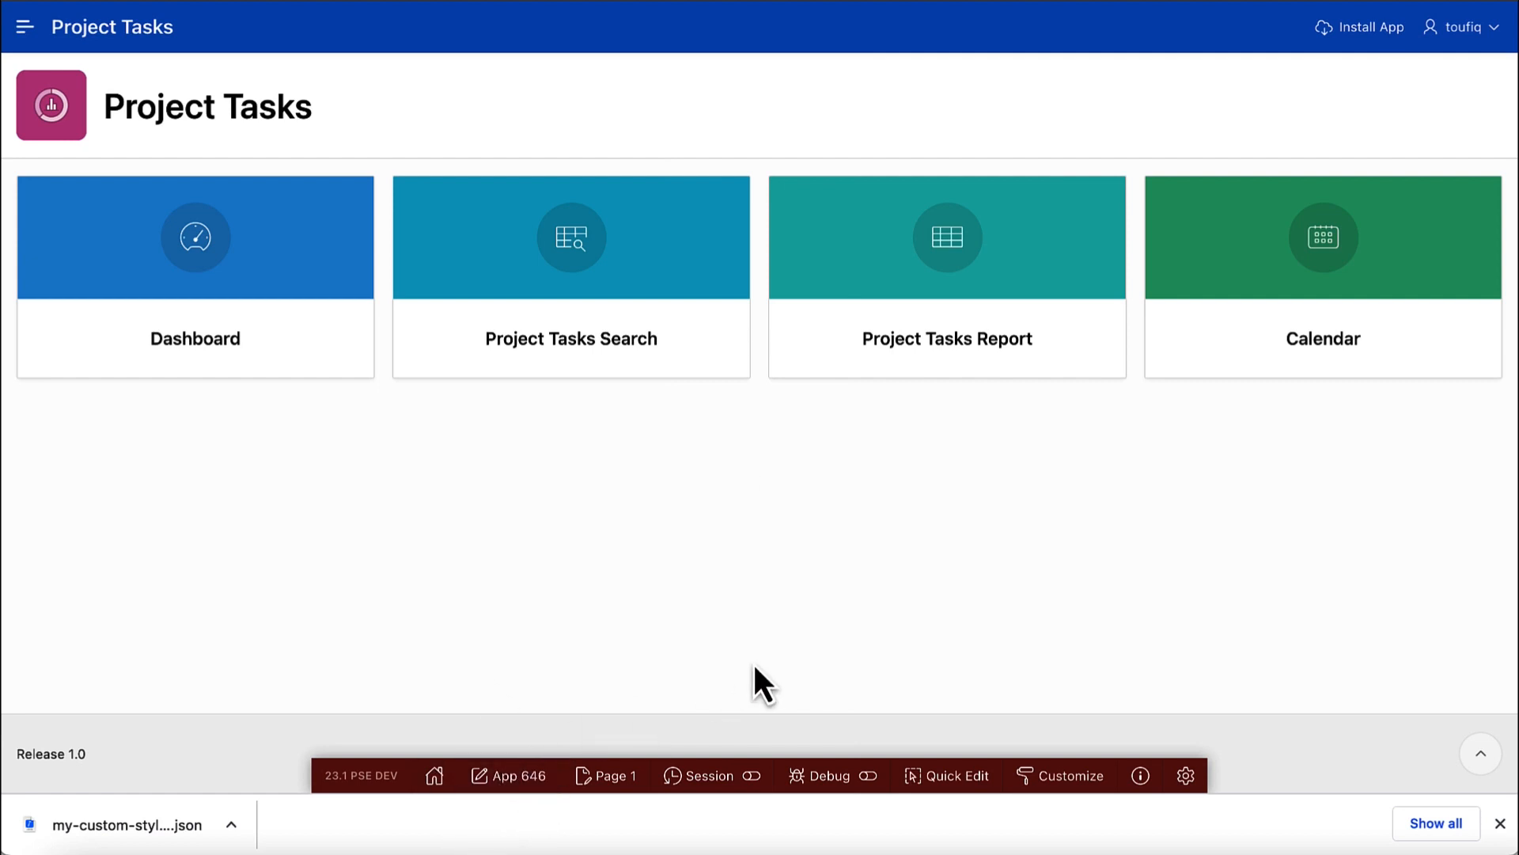
Step: Open Theme Roller in App 646 and import my-custom-style (2).json from Downloads
{"action": "left_click", "coordinate": [1059, 776]}
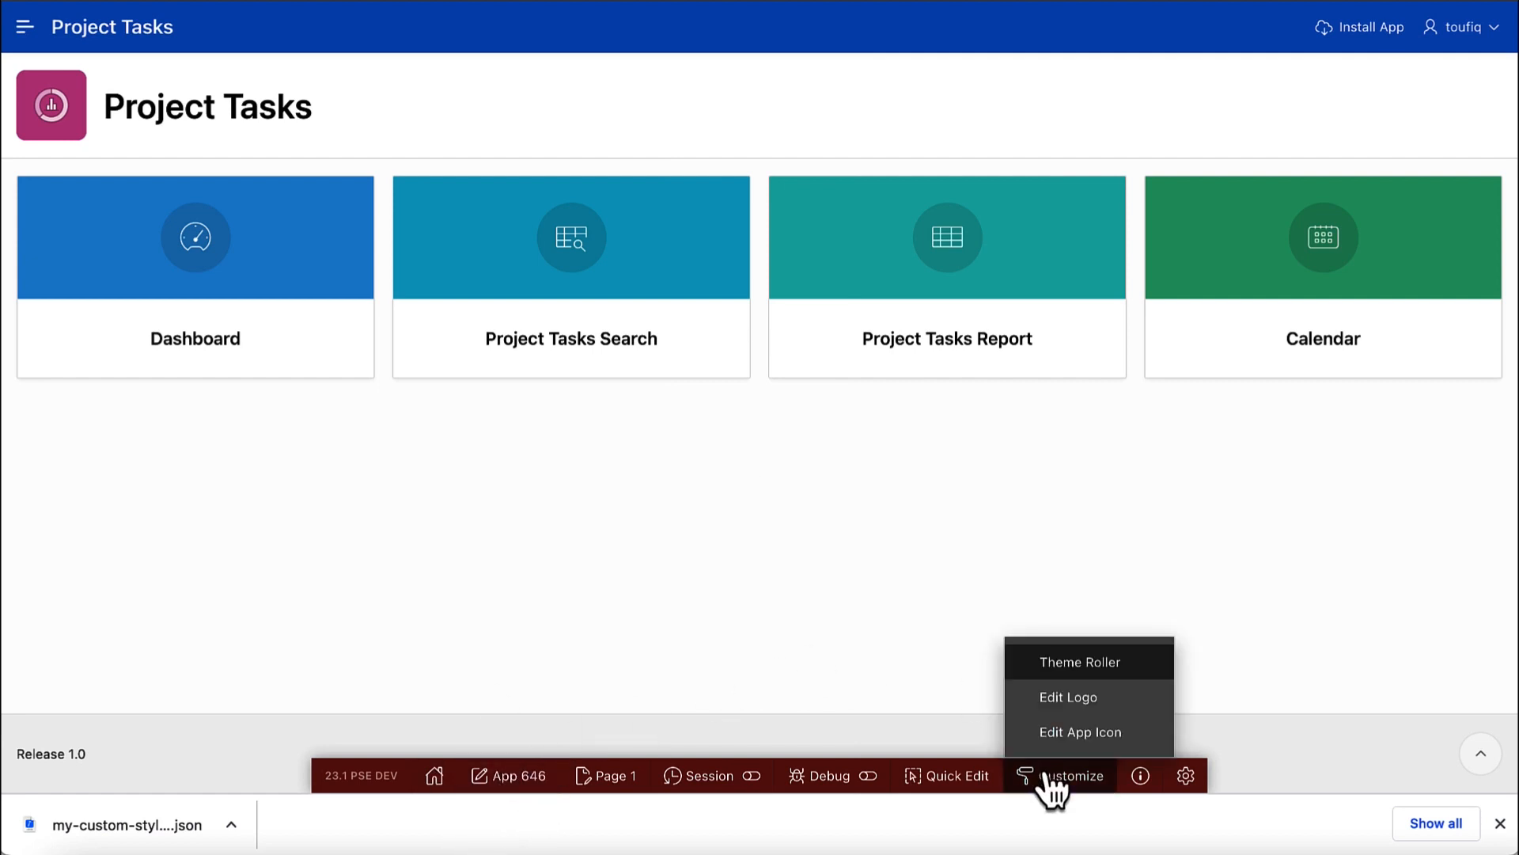
{"action": "left_click", "coordinate": [1078, 661]}
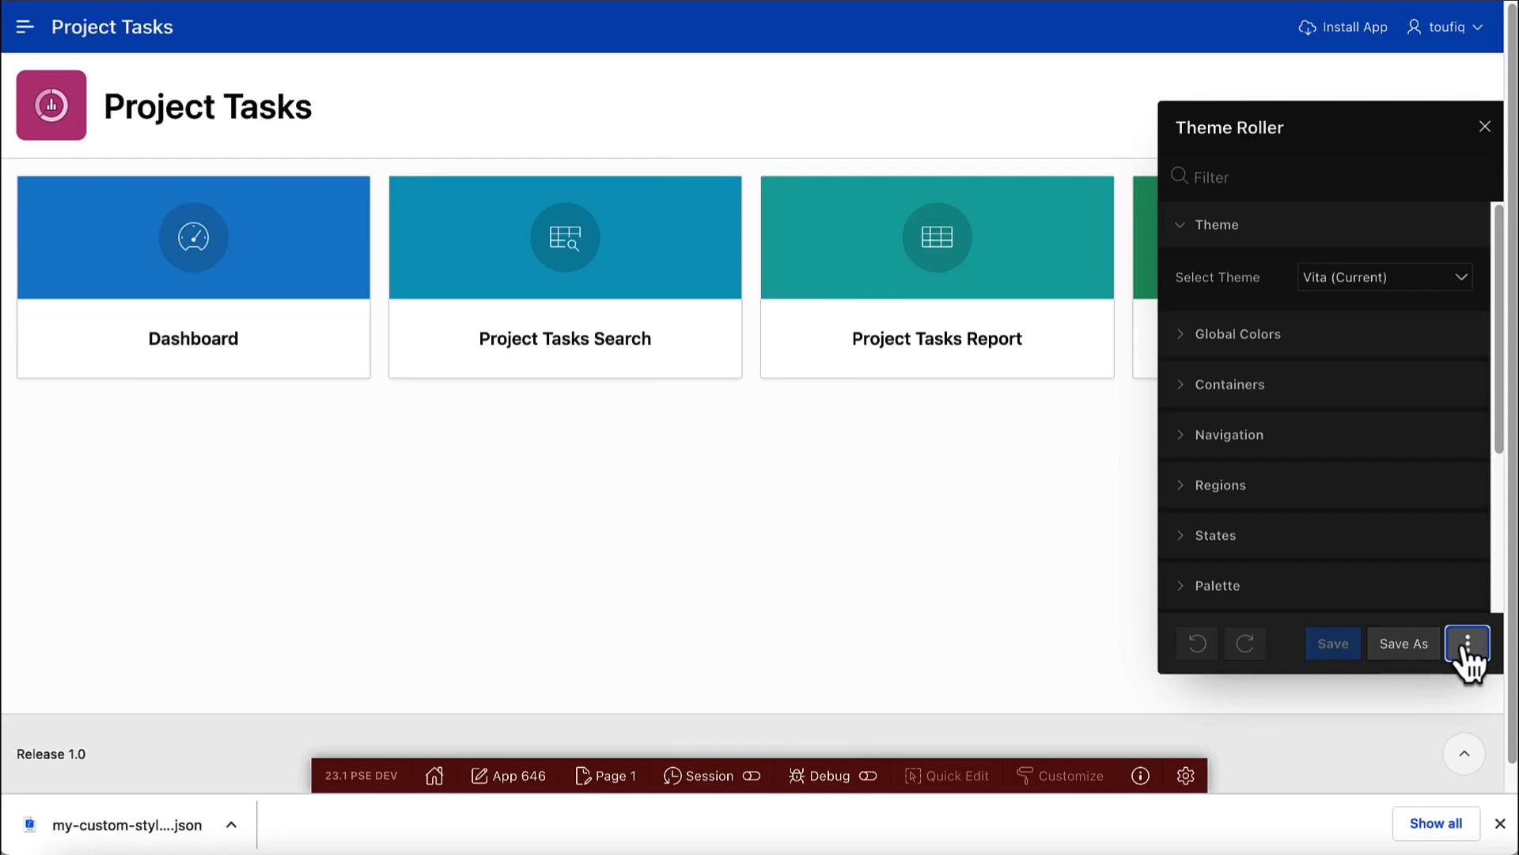
{"action": "left_click", "coordinate": [1466, 643]}
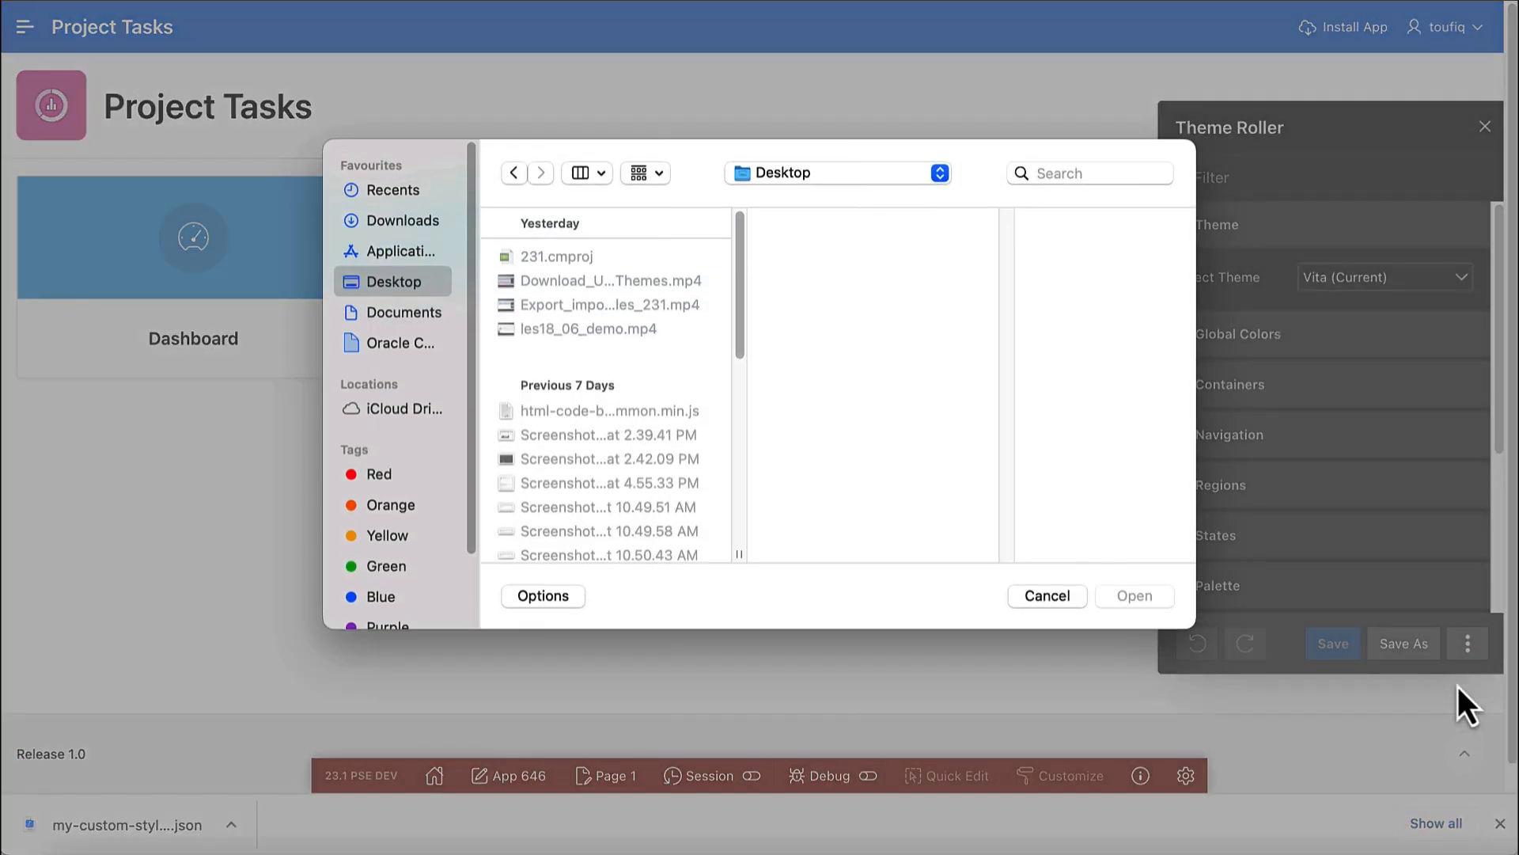
{"action": "mouse_move", "coordinate": [407, 251]}
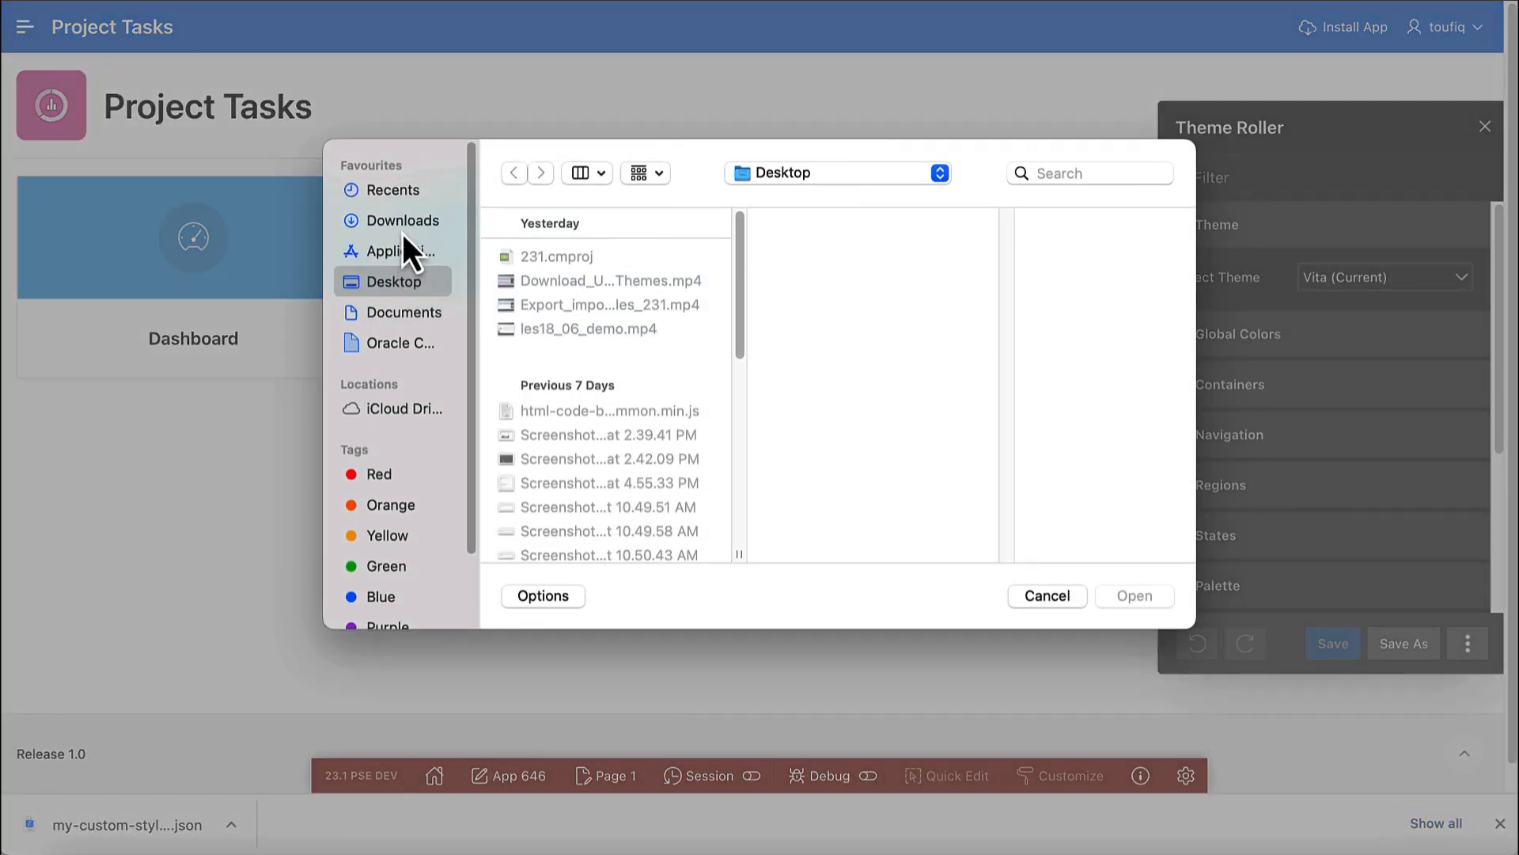
{"action": "left_click", "coordinate": [403, 220]}
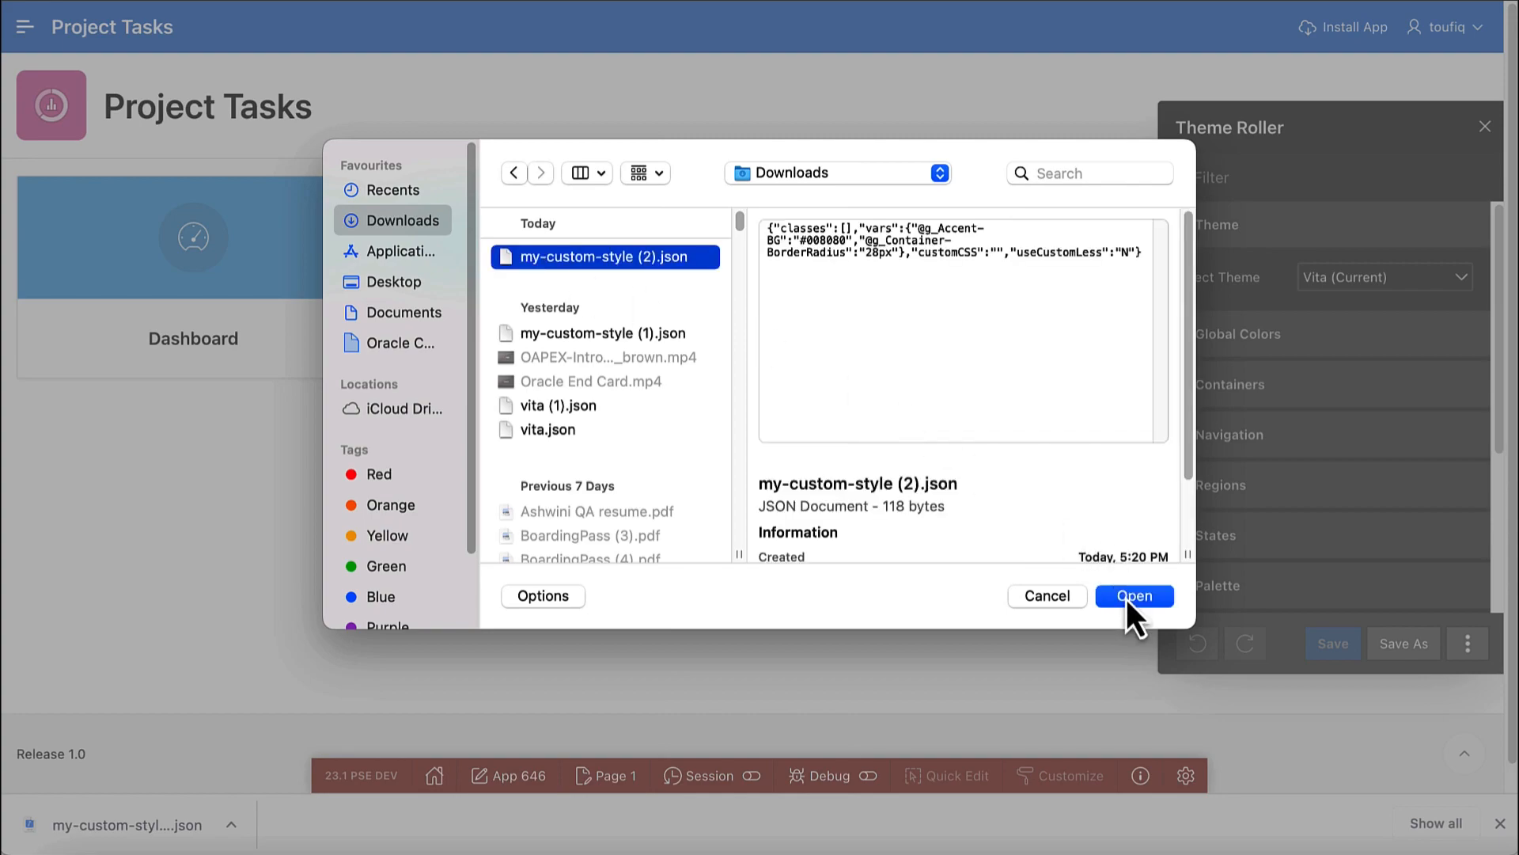
{"action": "left_click", "coordinate": [1132, 595]}
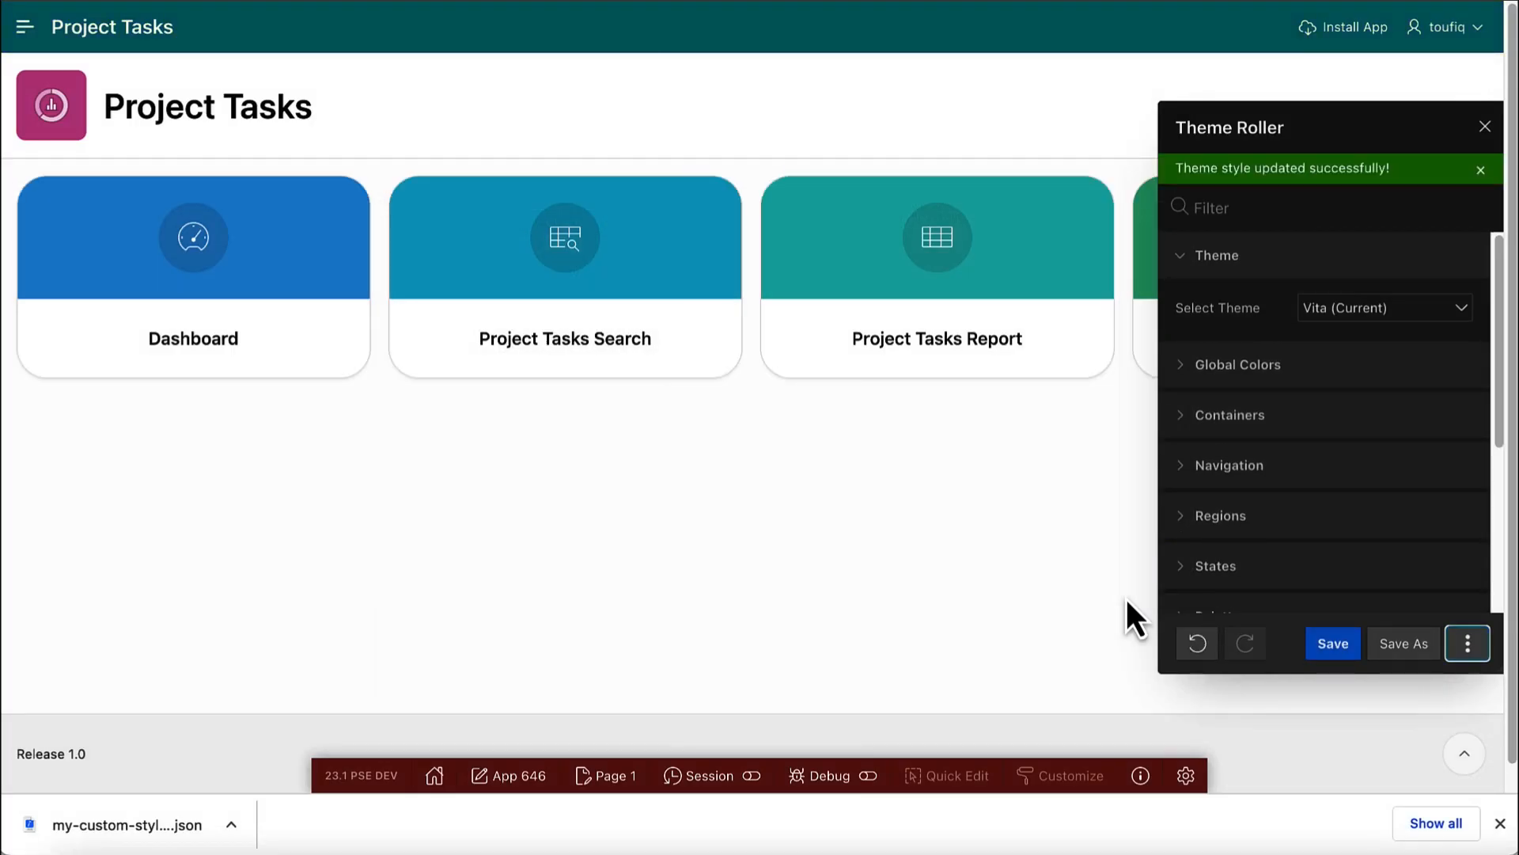
{"action": "mouse_move", "coordinate": [916, 64]}
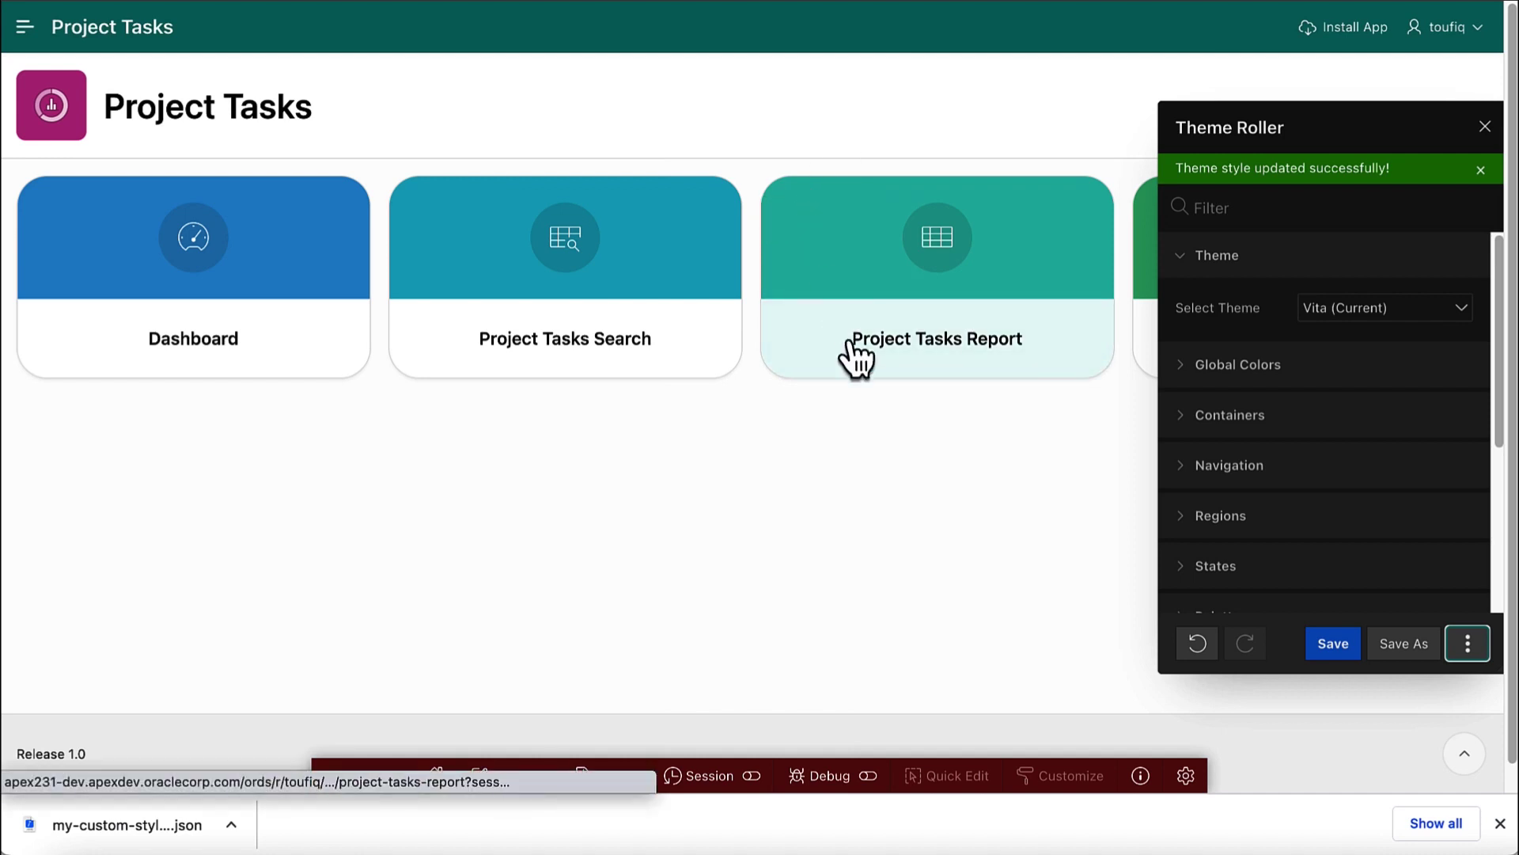
{"action": "mouse_move", "coordinate": [1305, 596]}
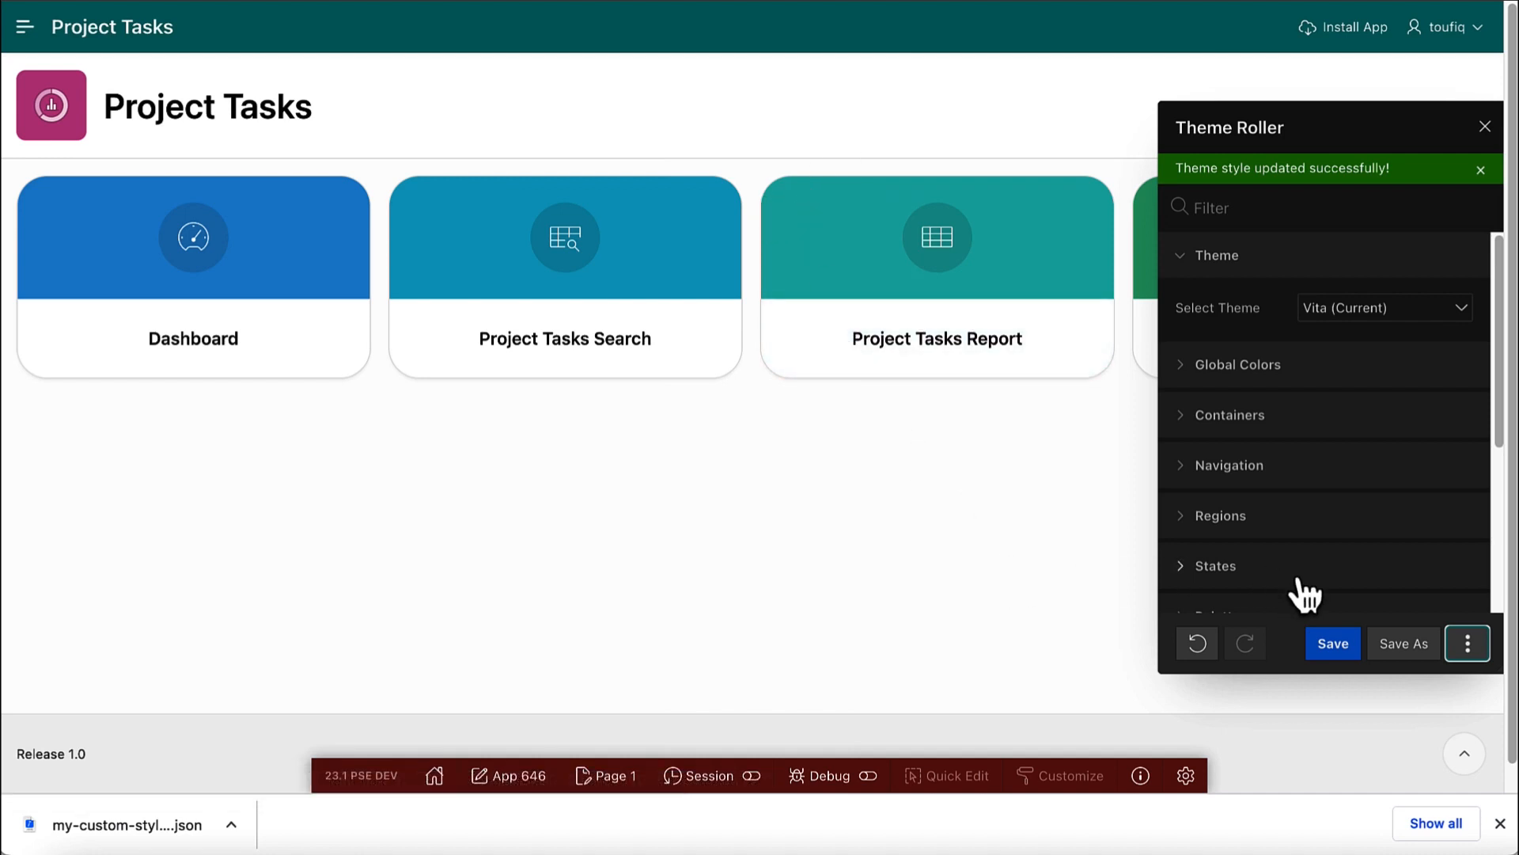
Step: Start Save As for App 646's imported look and select the default style name
{"action": "left_click", "coordinate": [1401, 642]}
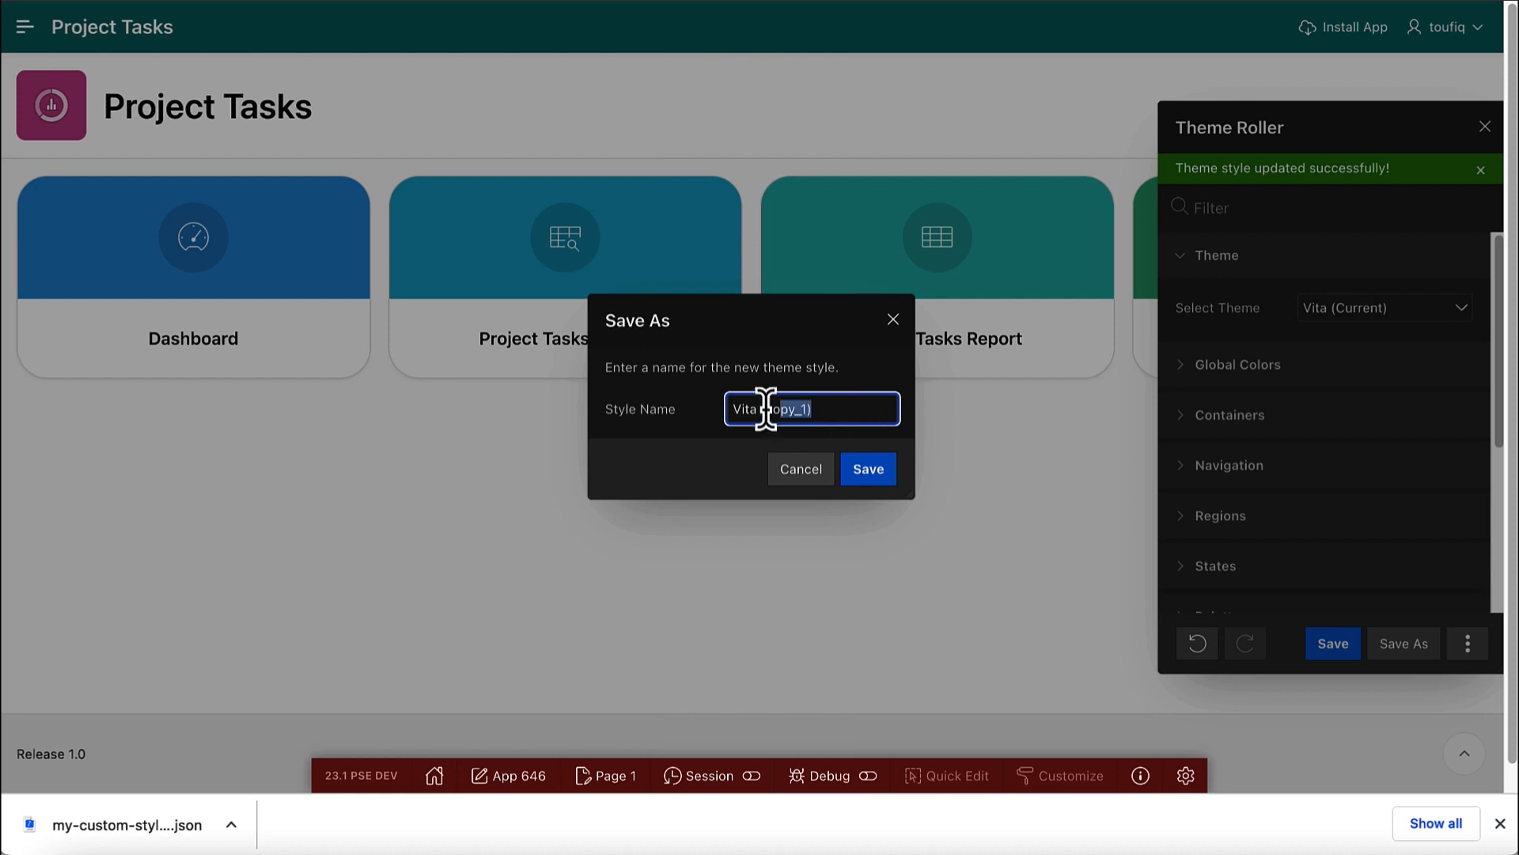
{"action": "left_click", "coordinate": [867, 469]}
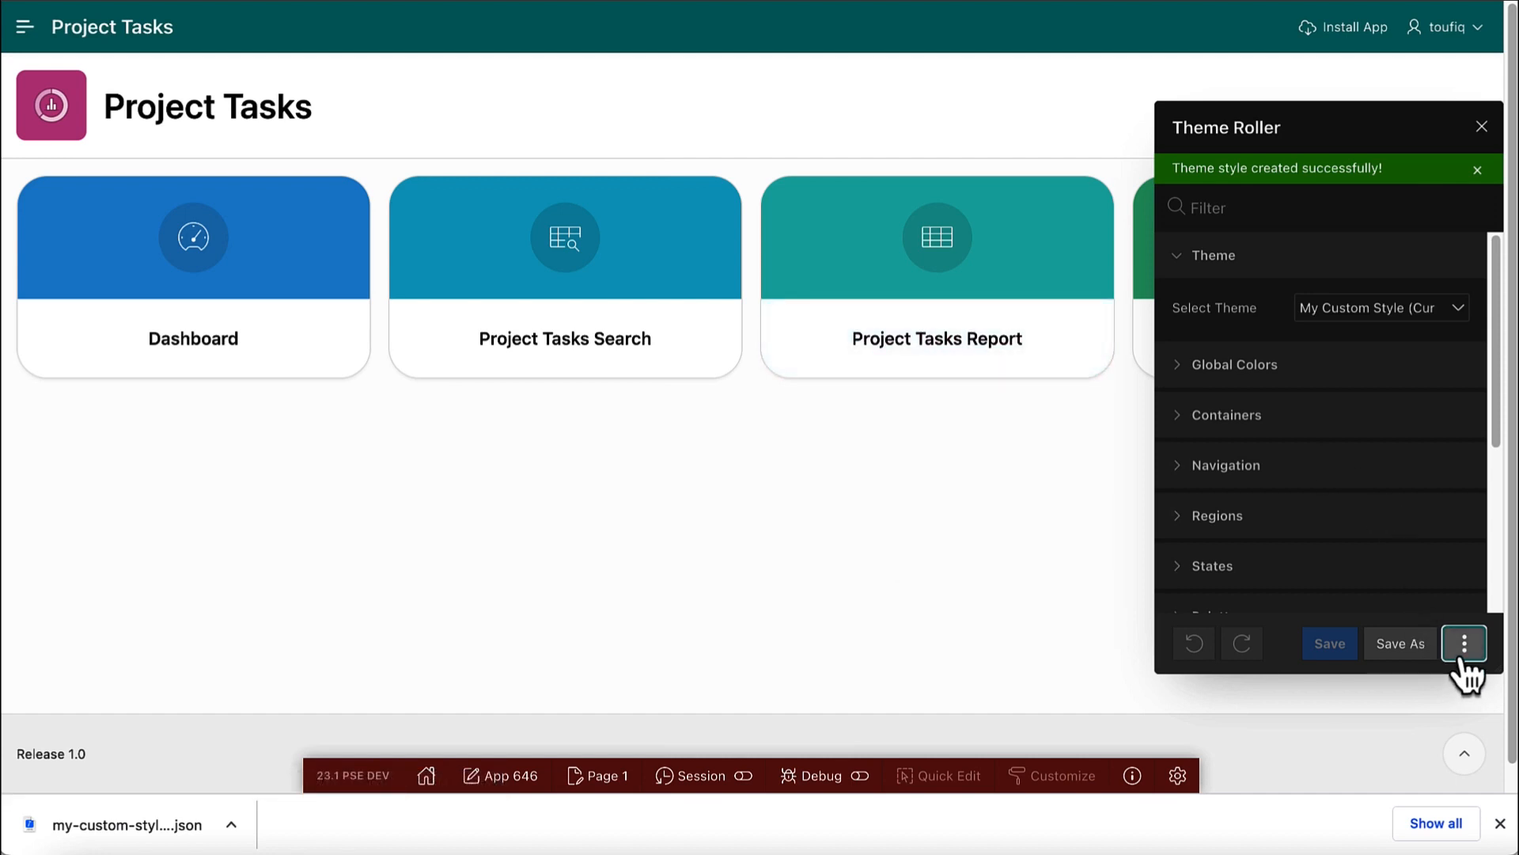
Step: Switch the Global Colors Primary Accent to dark indigo and reopen the overflow menu
{"action": "left_click", "coordinate": [1464, 642]}
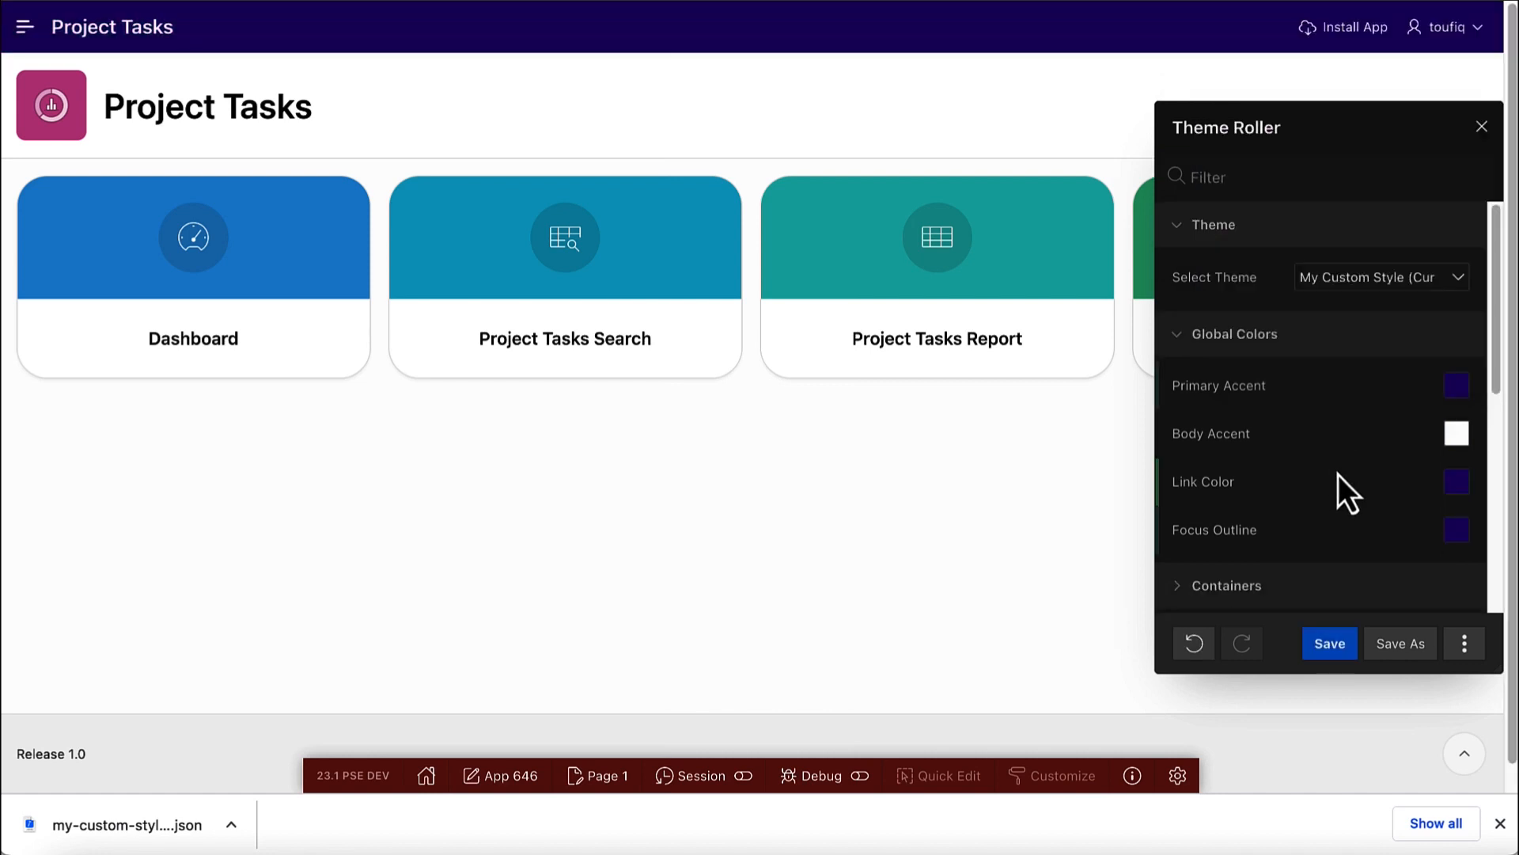
{"action": "left_click", "coordinate": [1465, 642]}
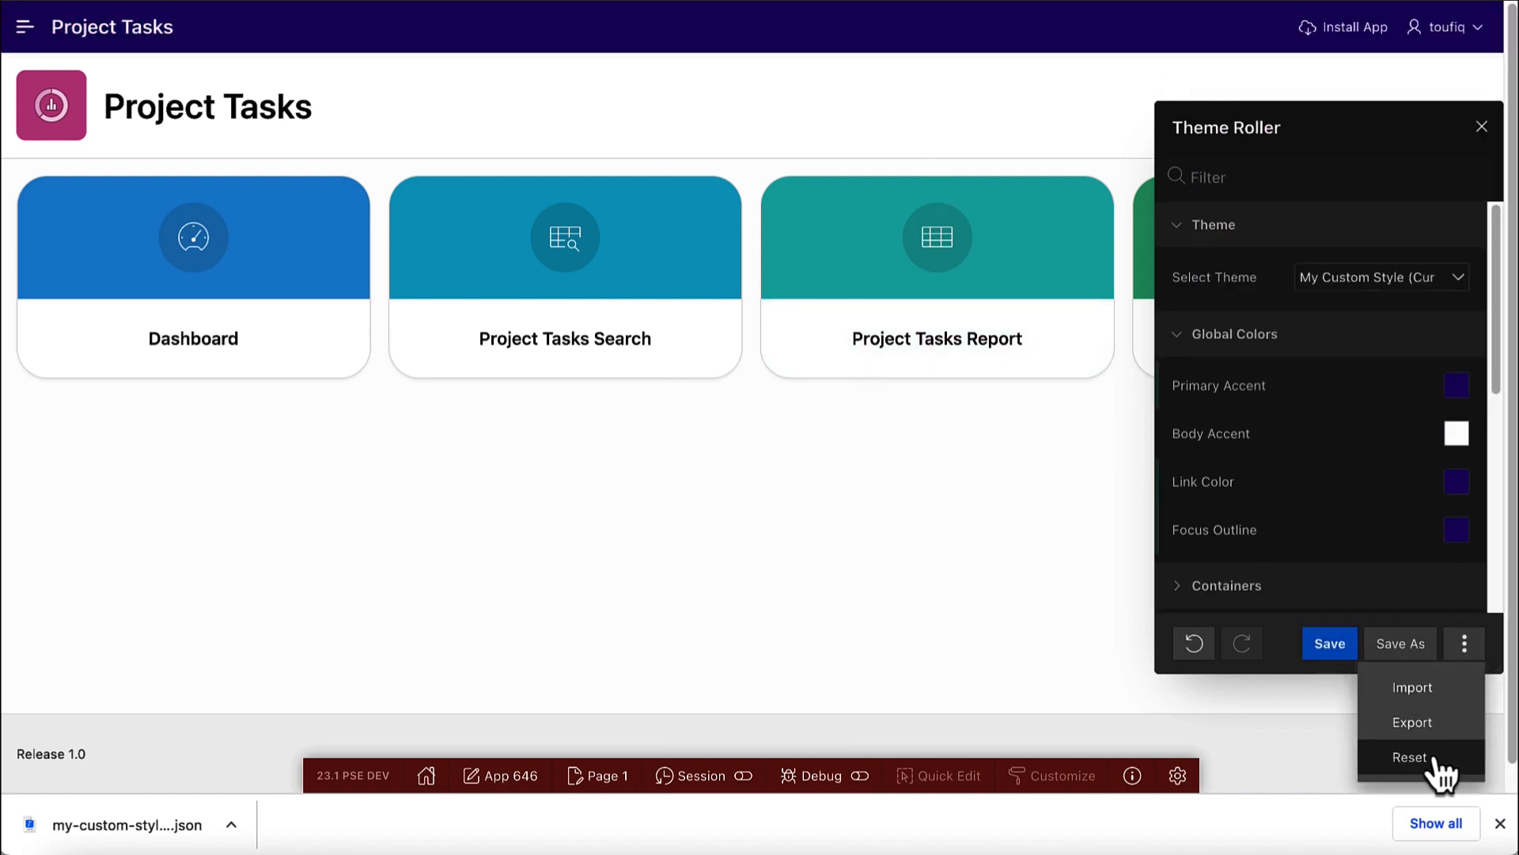